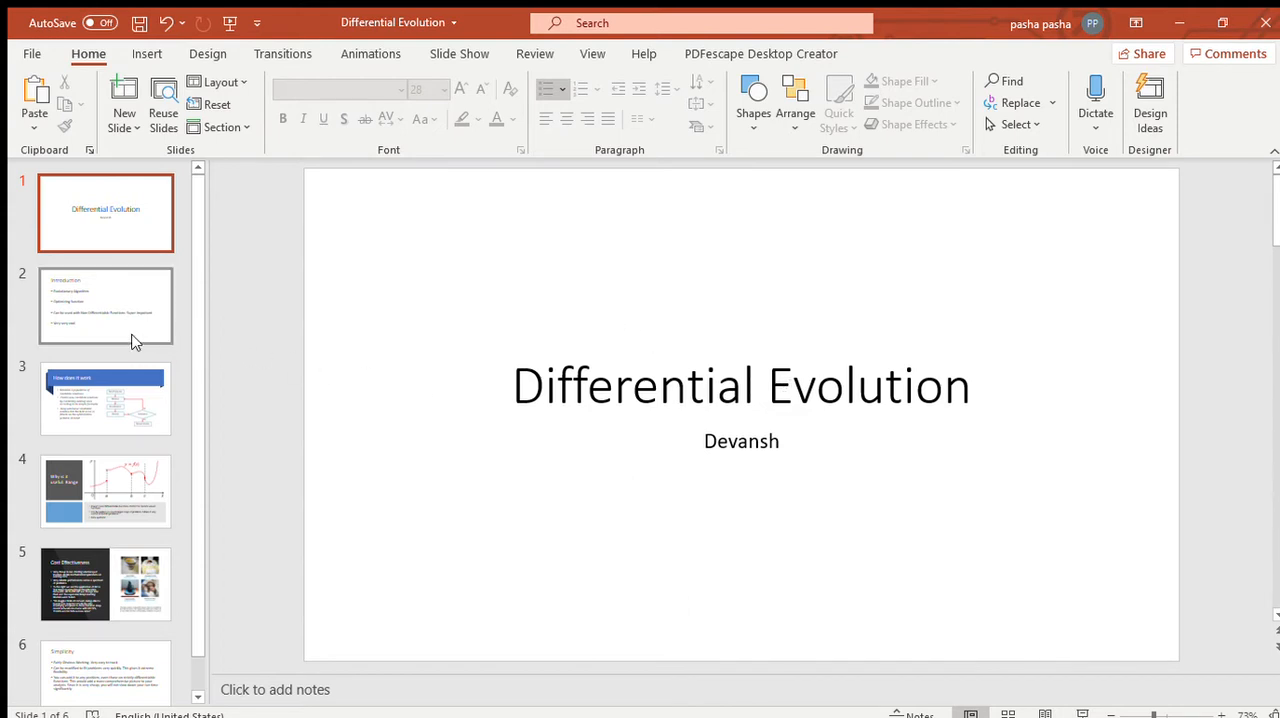
Show slide 2, "Introduction", with its four bullet points.
{"action": "left_click", "coordinate": [104, 304]}
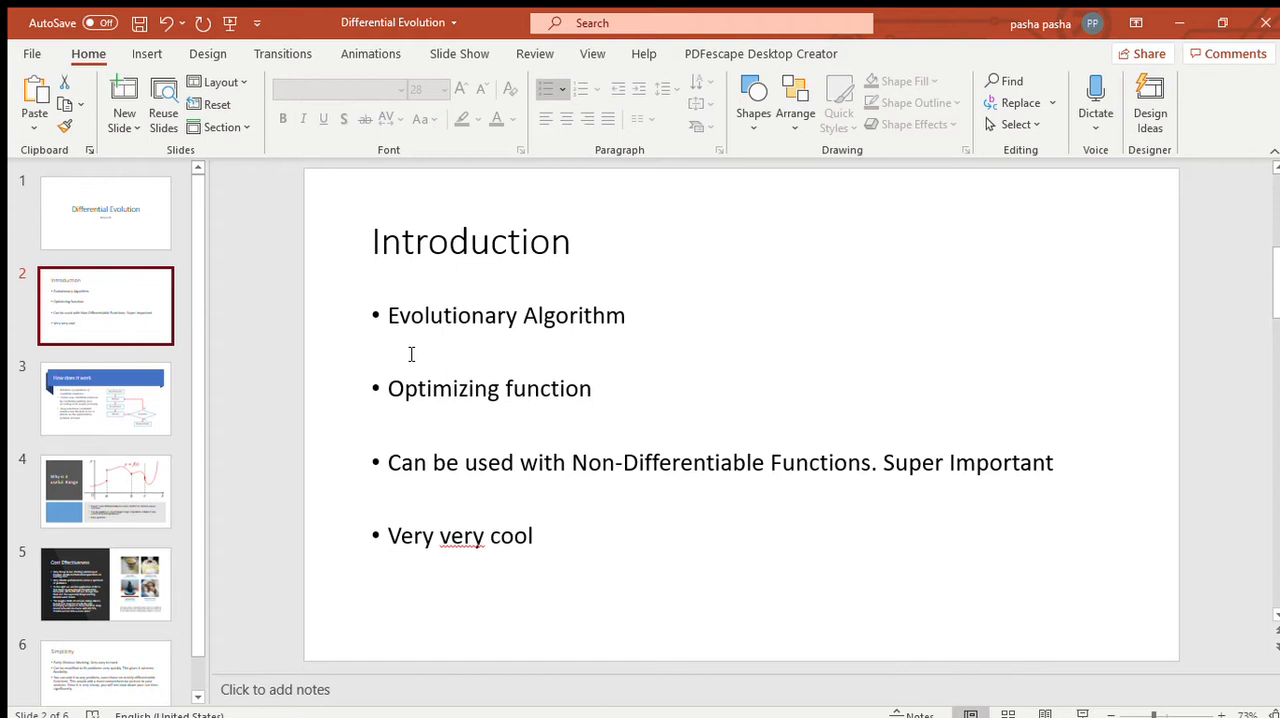
{"action": "mouse_move", "coordinate": [544, 388]}
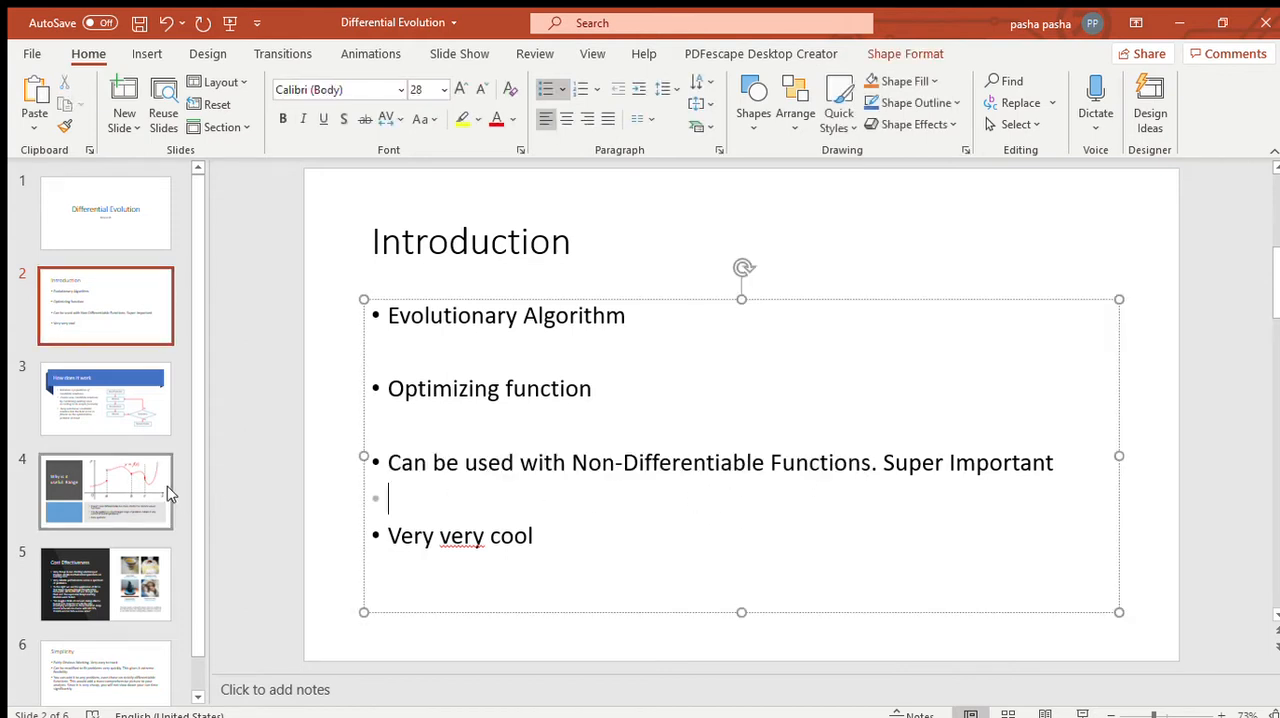
{"action": "mouse_move", "coordinate": [196, 442]}
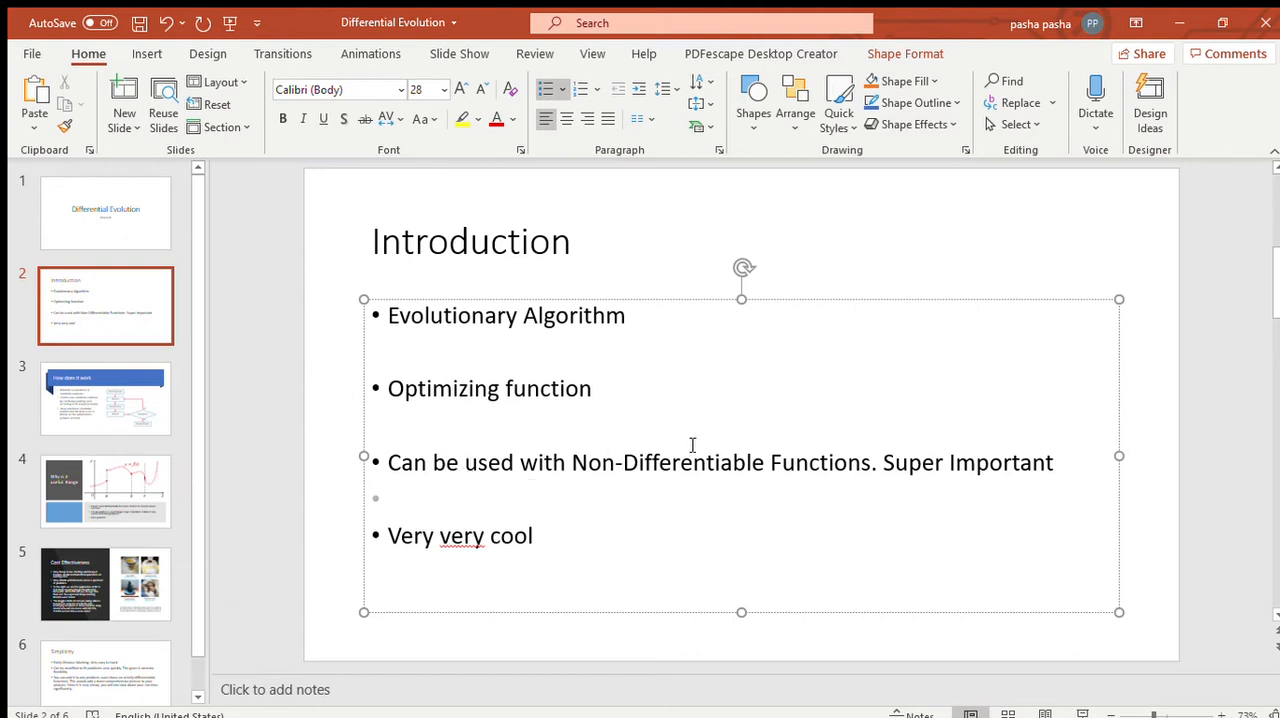
{"action": "mouse_move", "coordinate": [572, 500]}
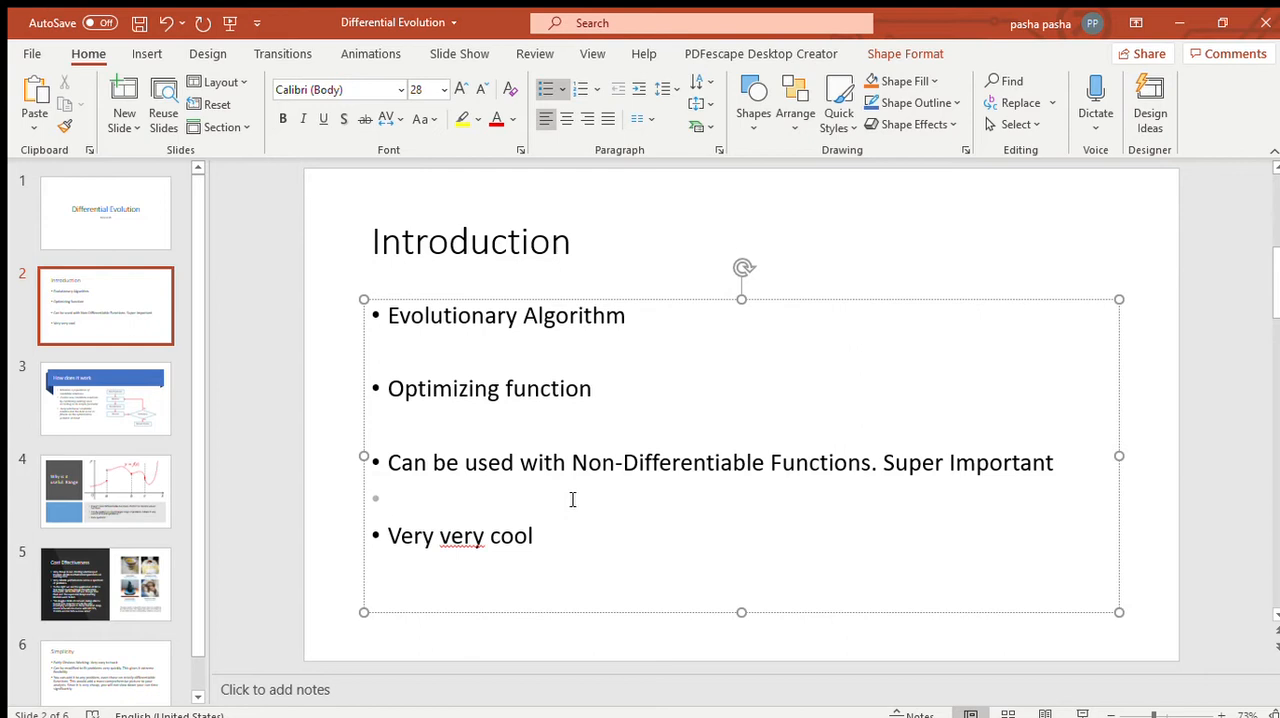
{"action": "left_click", "coordinate": [390, 500]}
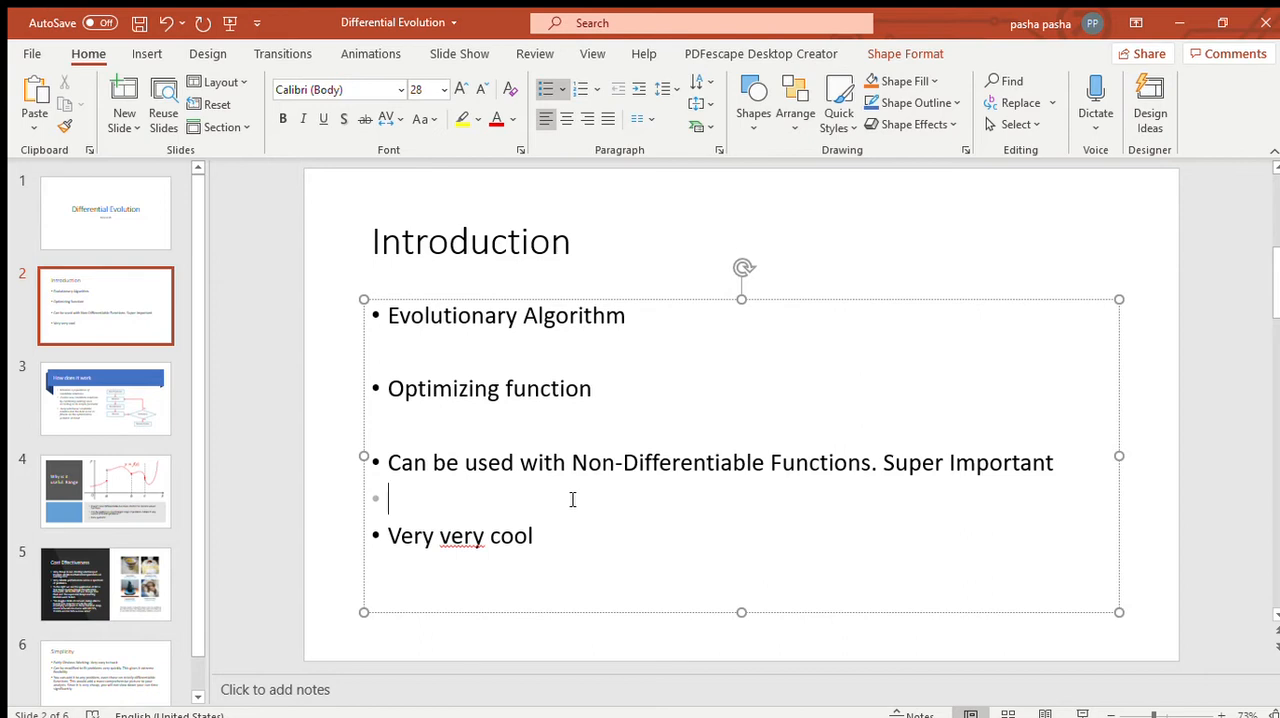
Show slide 3, "How does it work", with its bullets and flowchart.
{"action": "left_click", "coordinate": [104, 398]}
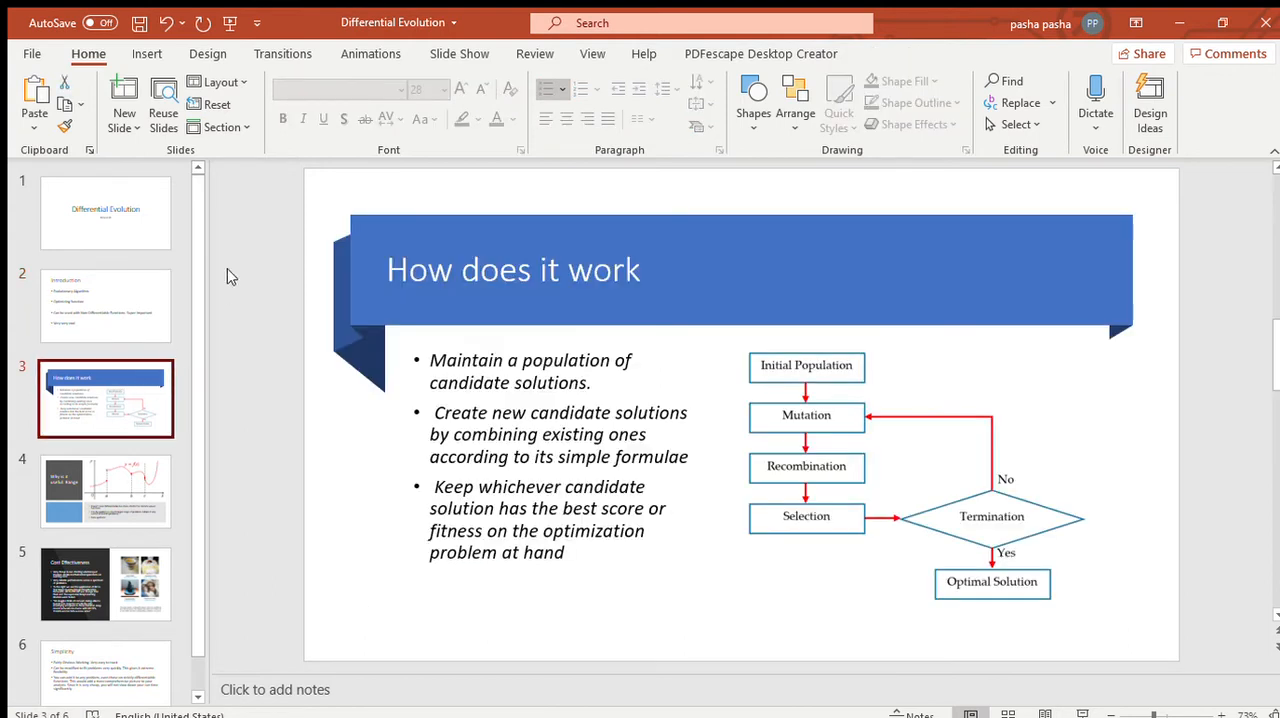
{"action": "mouse_move", "coordinate": [572, 282]}
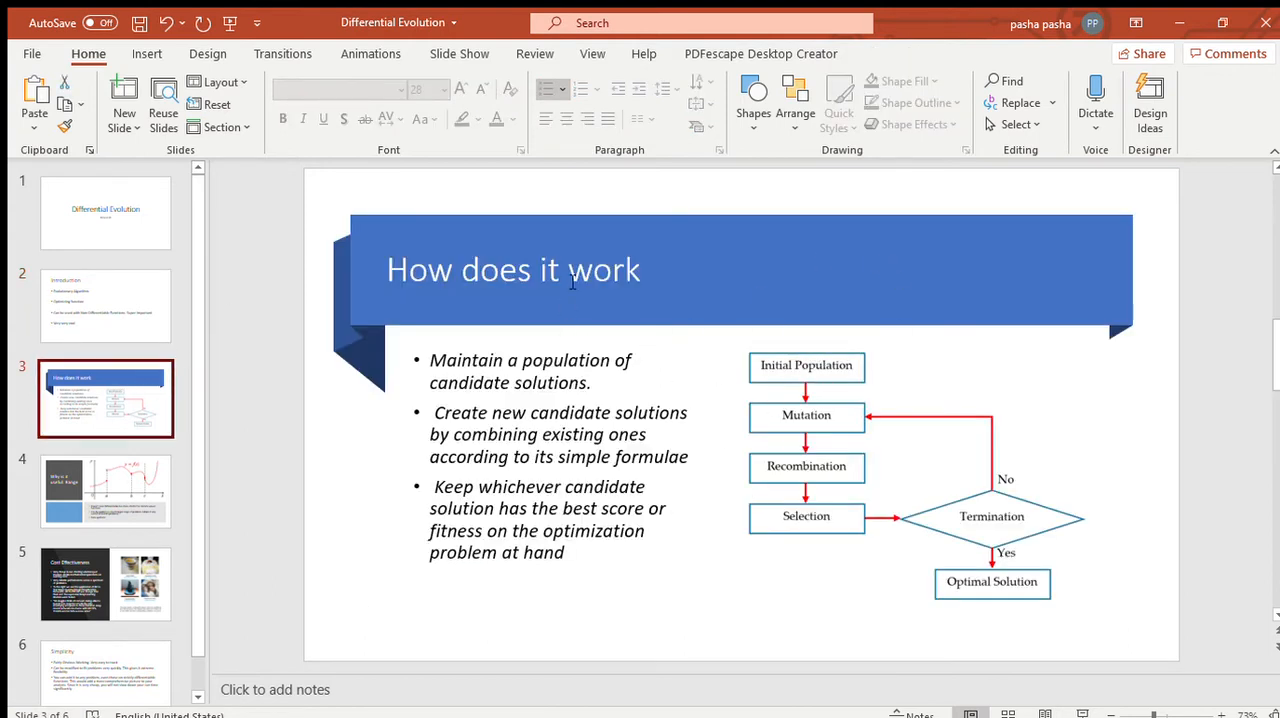
{"action": "mouse_move", "coordinate": [618, 344]}
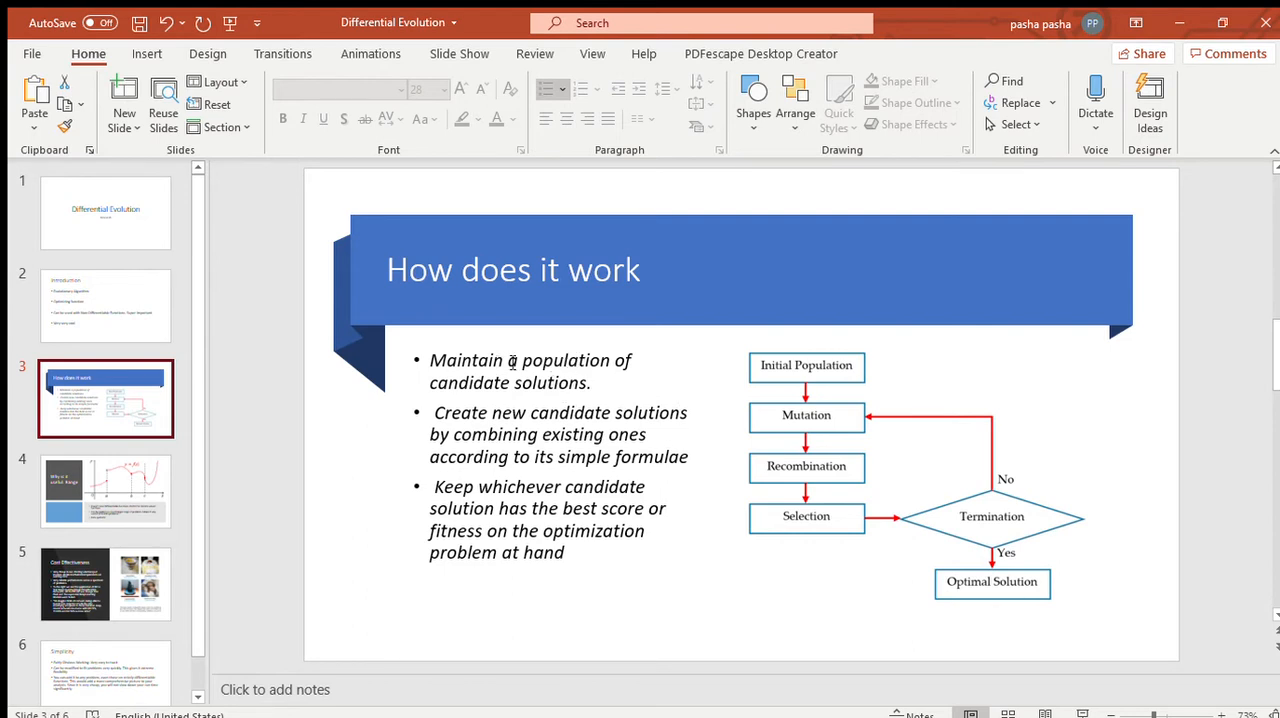
{"action": "mouse_move", "coordinate": [452, 352]}
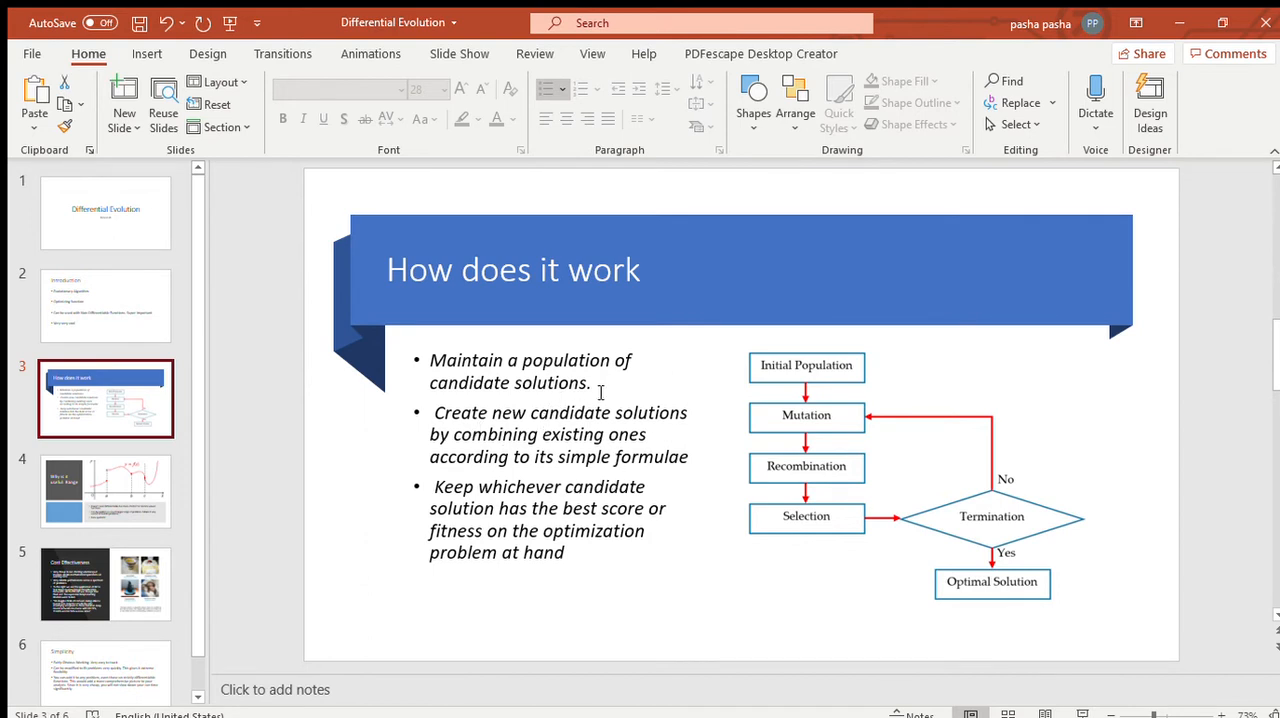
{"action": "mouse_move", "coordinate": [564, 436]}
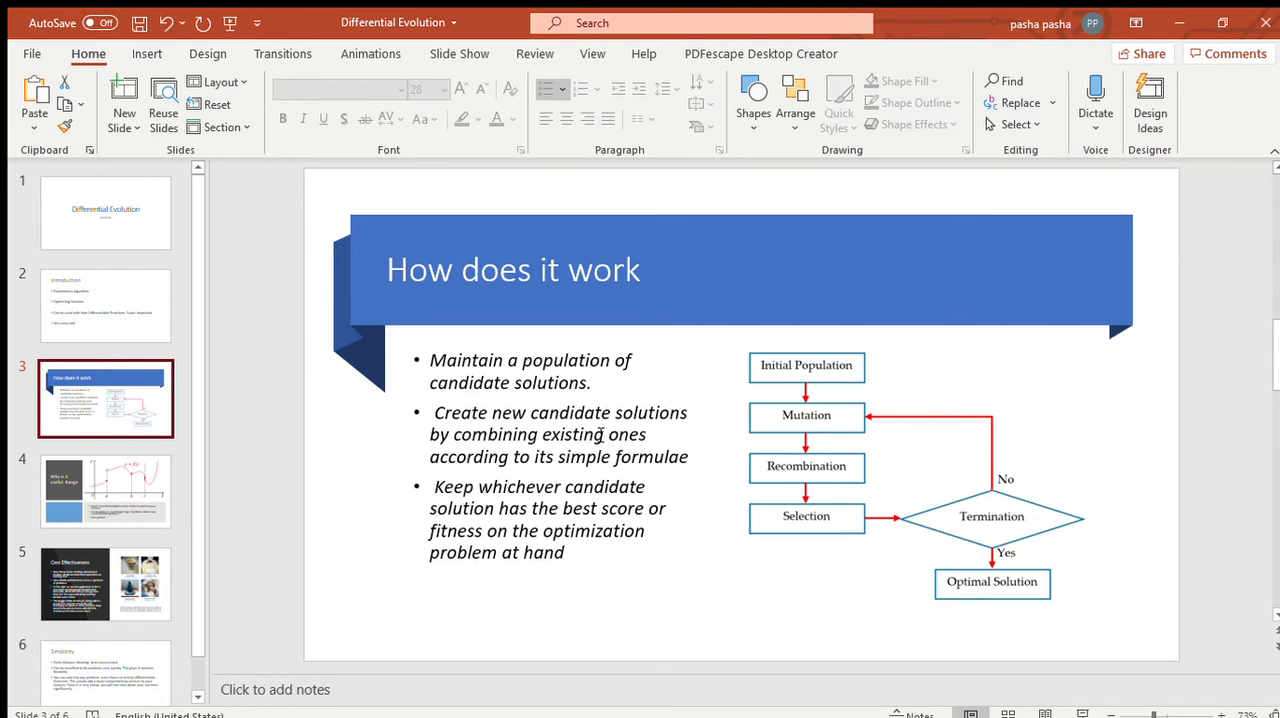
{"action": "mouse_move", "coordinate": [498, 448]}
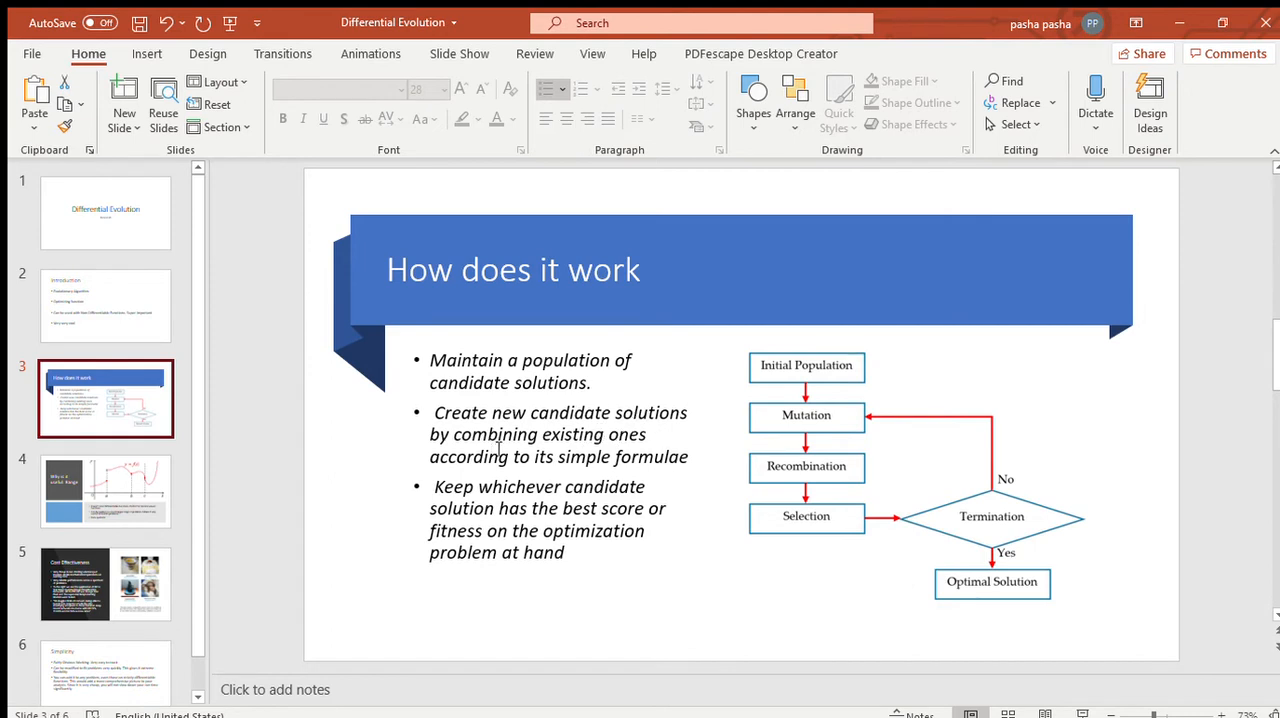
{"action": "mouse_move", "coordinate": [588, 470]}
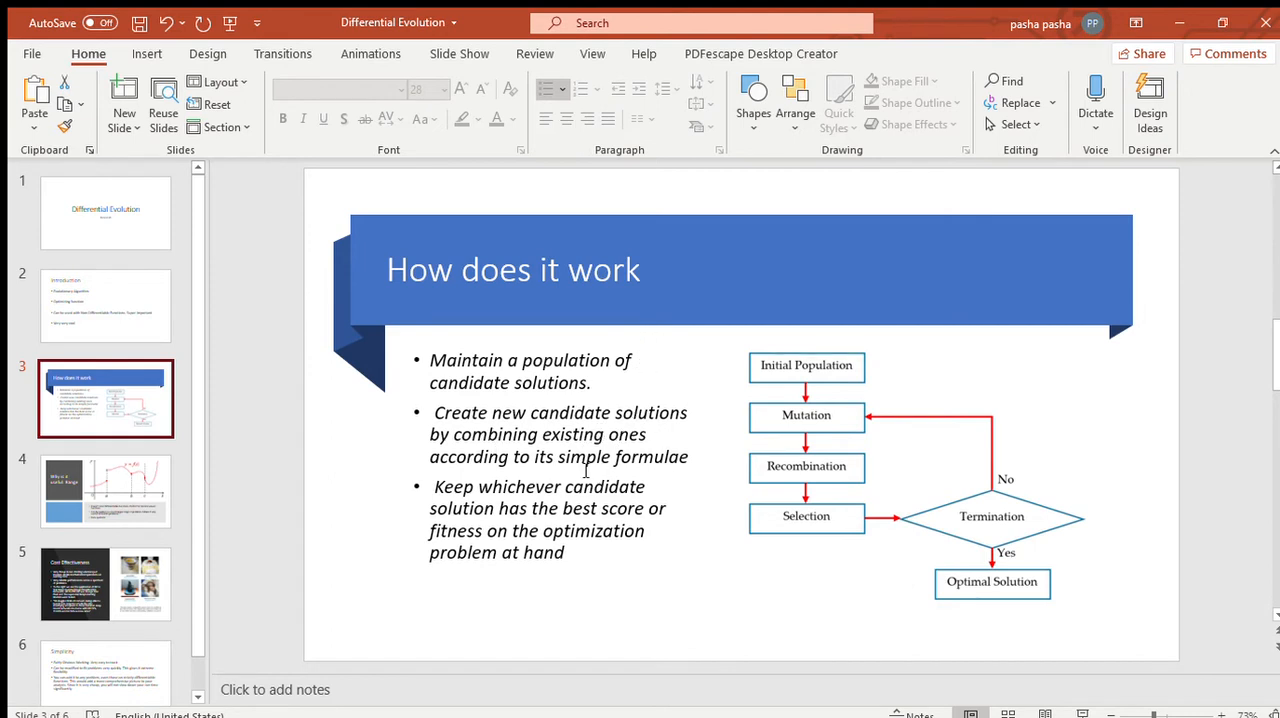
{"action": "mouse_move", "coordinate": [624, 480]}
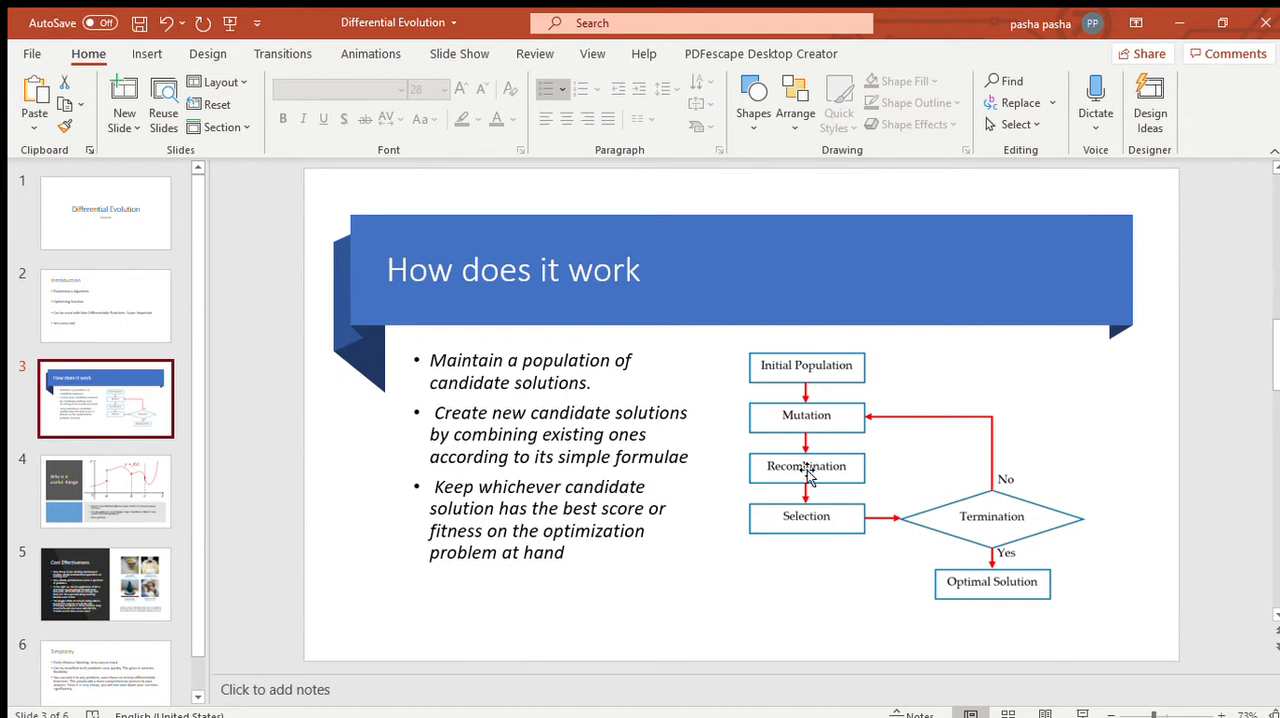
{"action": "left_click", "coordinate": [808, 466]}
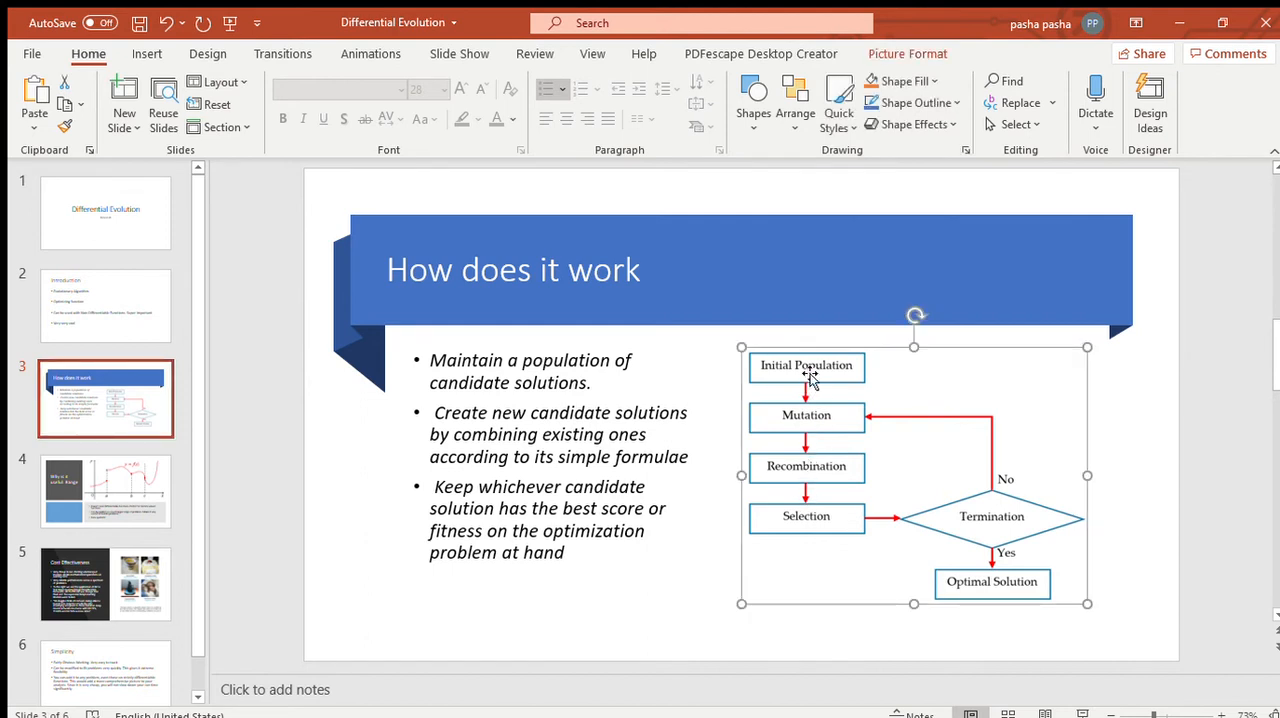
{"action": "mouse_move", "coordinate": [808, 388]}
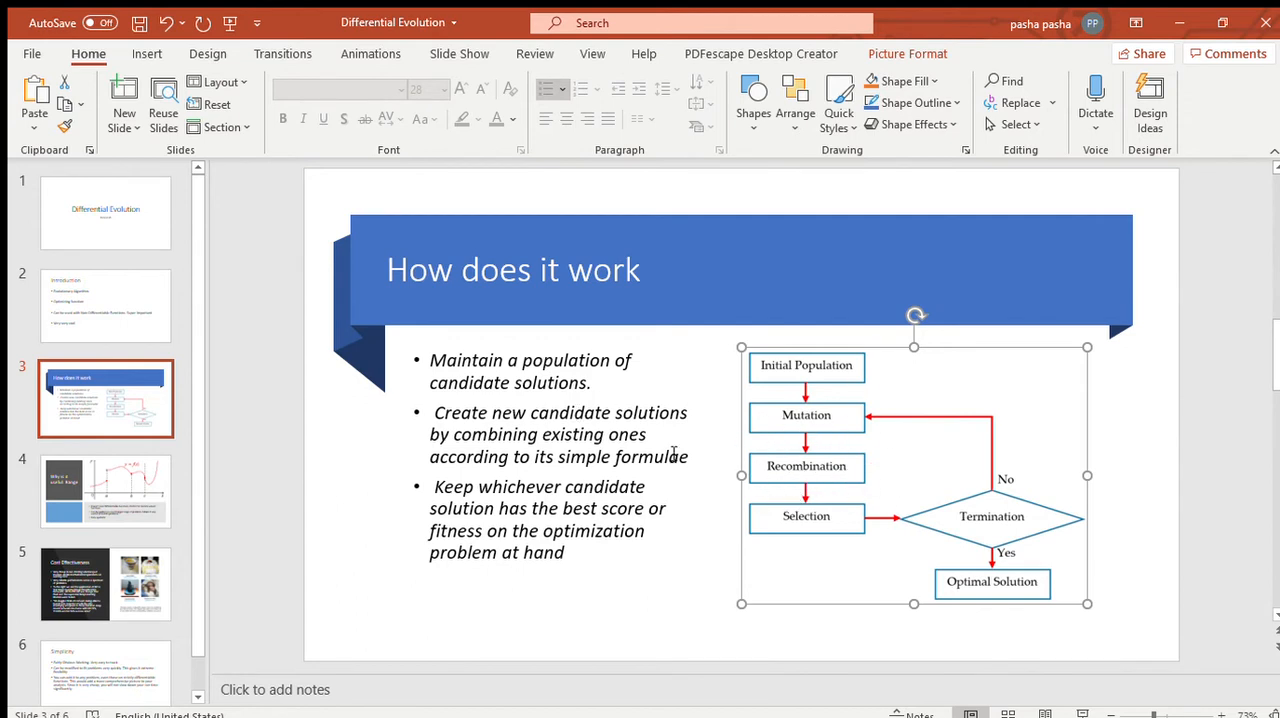
{"action": "mouse_move", "coordinate": [808, 470]}
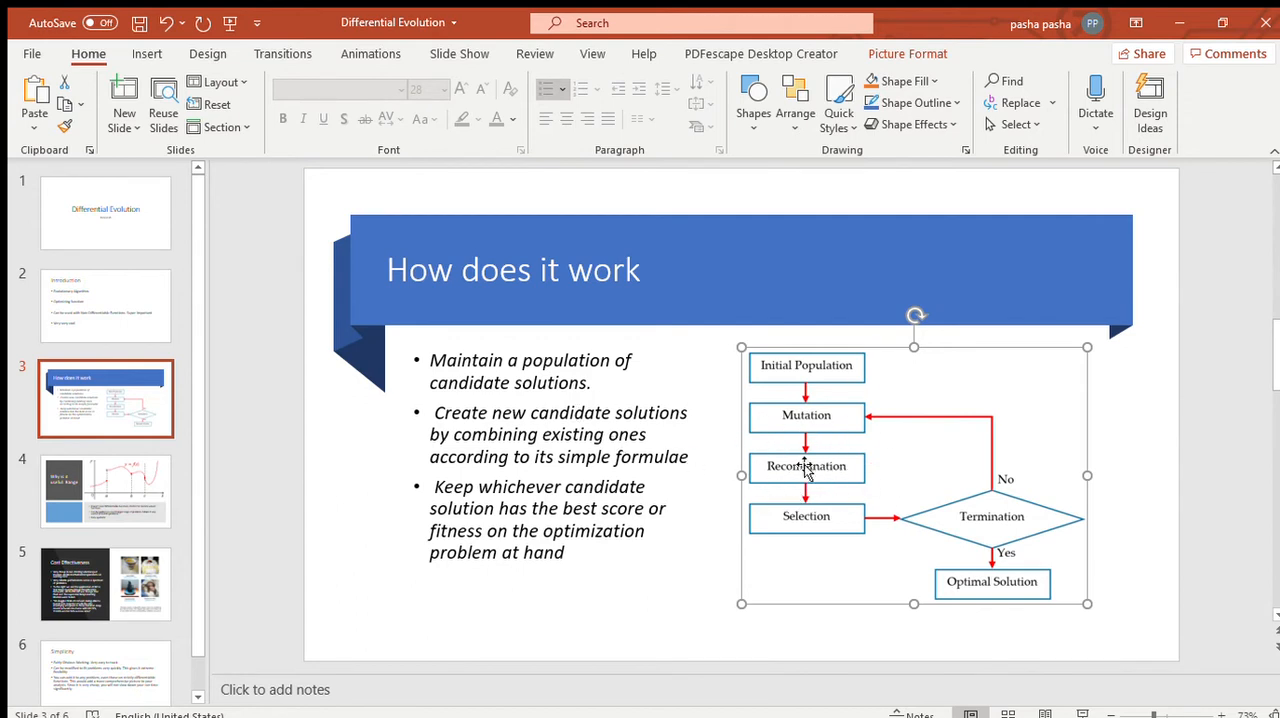
{"action": "mouse_move", "coordinate": [864, 516]}
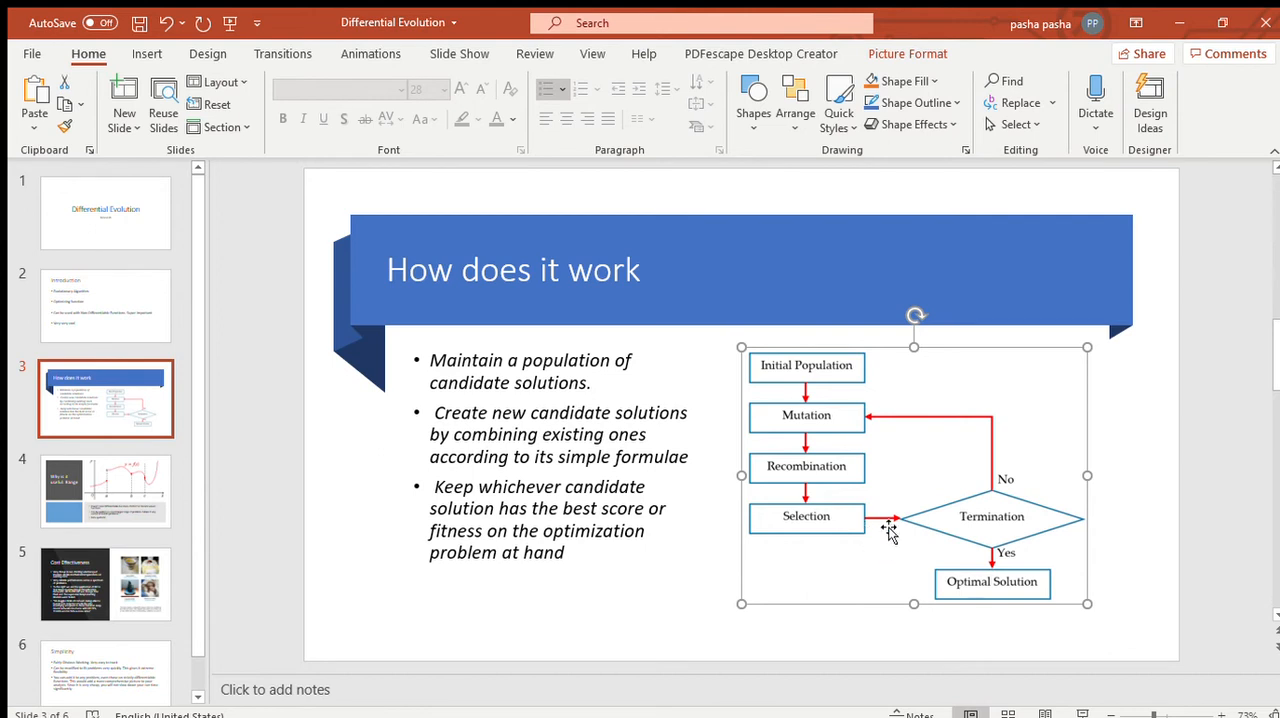
{"action": "mouse_move", "coordinate": [1210, 540]}
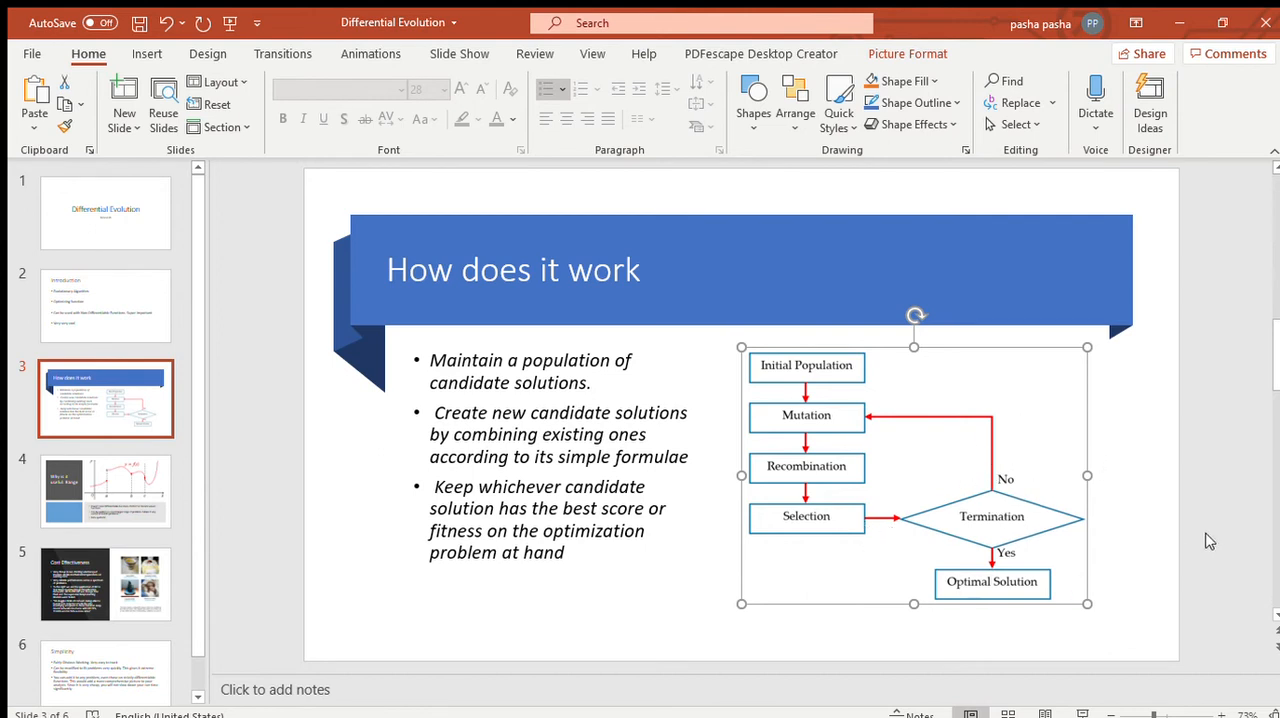
{"action": "mouse_move", "coordinate": [1032, 468]}
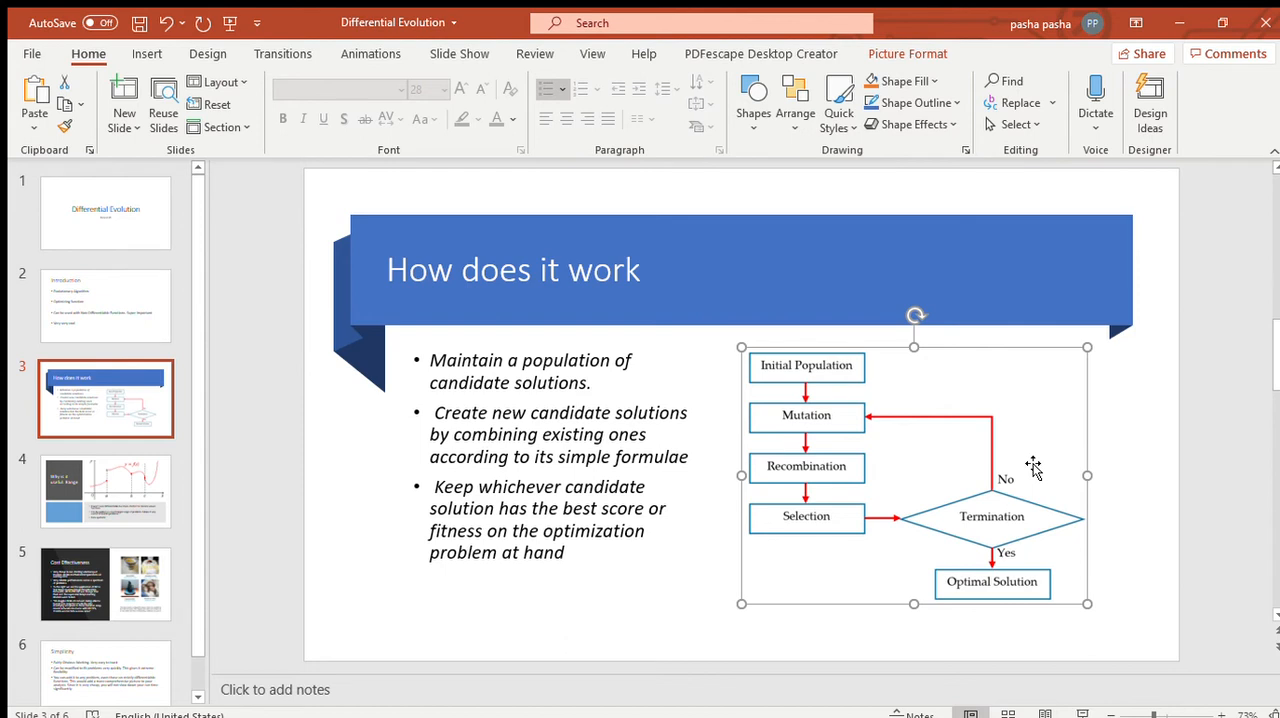
{"action": "mouse_move", "coordinate": [1032, 584]}
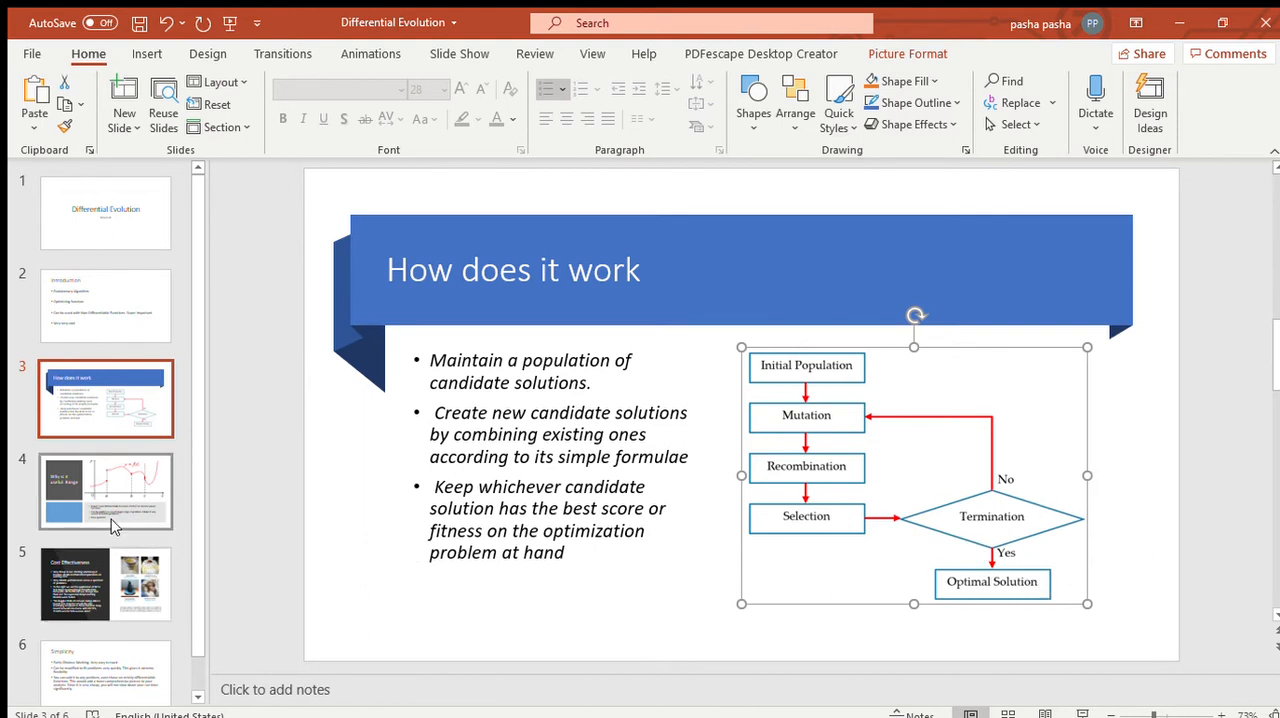
Show slide 4, "Why is it useful: Range", and leave its function graph deselected.
{"action": "left_click", "coordinate": [104, 490]}
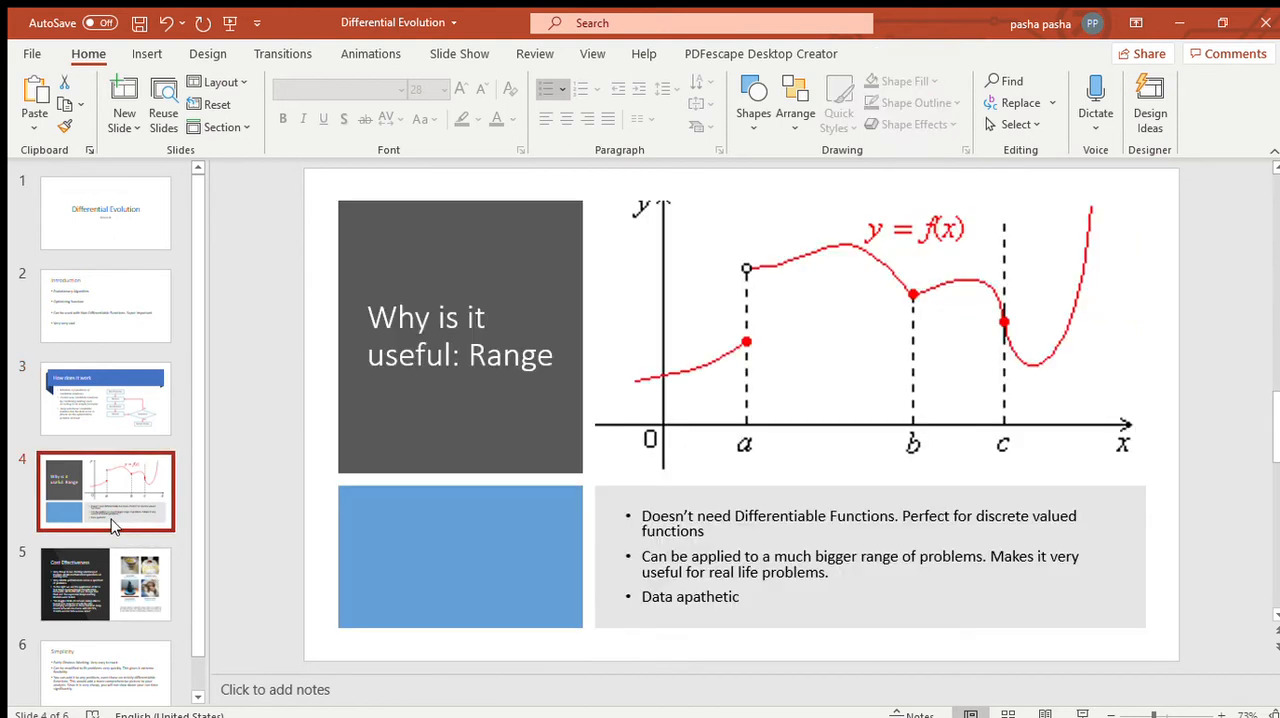
{"action": "mouse_move", "coordinate": [460, 466]}
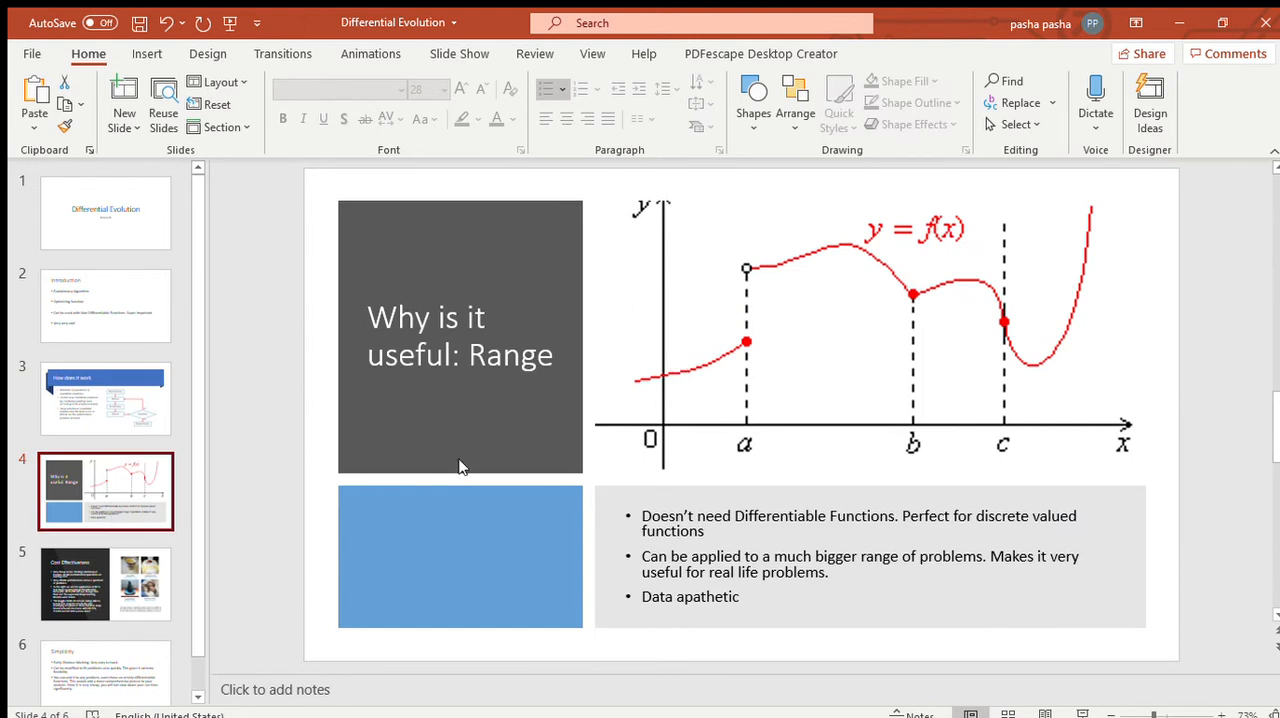
{"action": "mouse_move", "coordinate": [588, 450]}
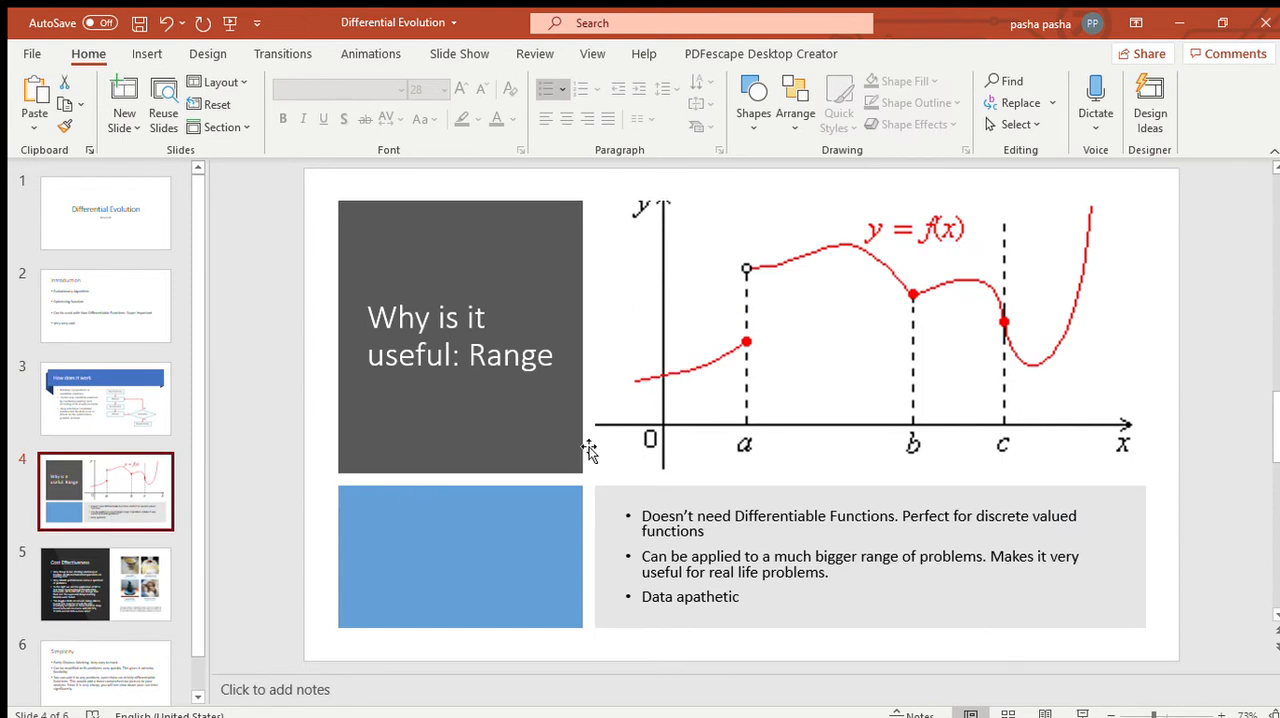
{"action": "mouse_move", "coordinate": [744, 564]}
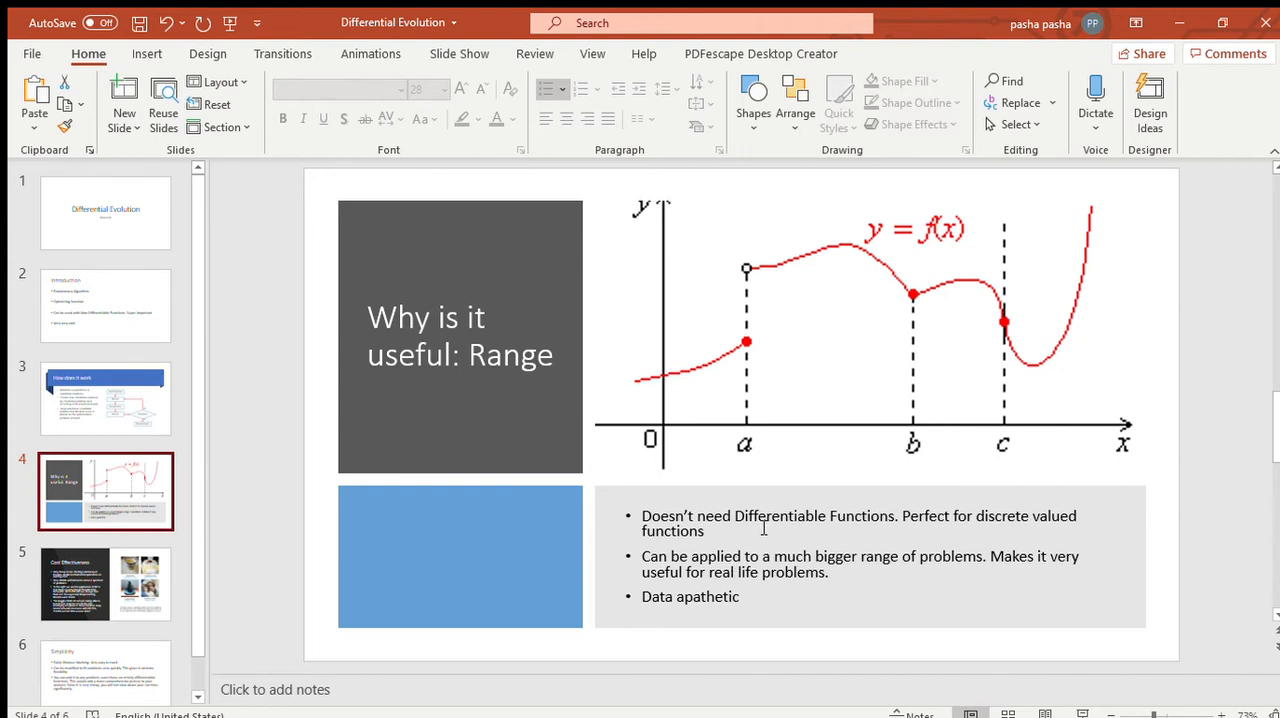
{"action": "mouse_move", "coordinate": [768, 520]}
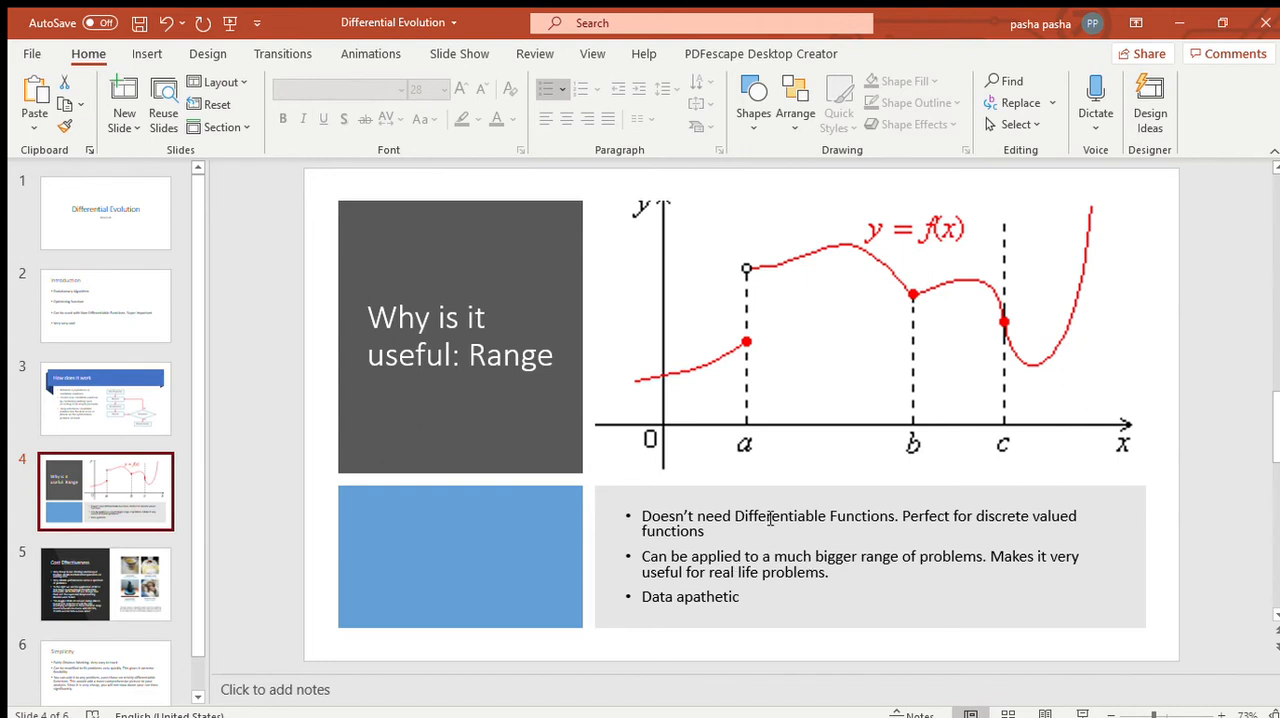
{"action": "mouse_move", "coordinate": [116, 328]}
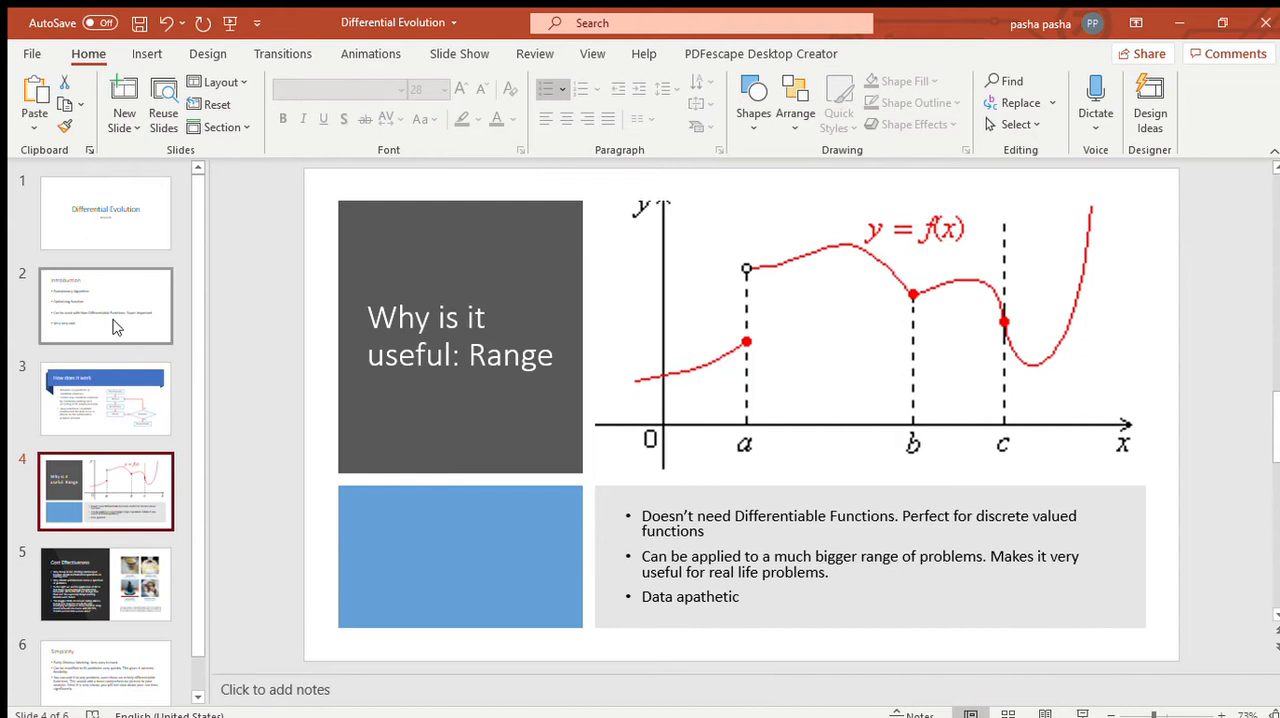
{"action": "mouse_move", "coordinate": [630, 356]}
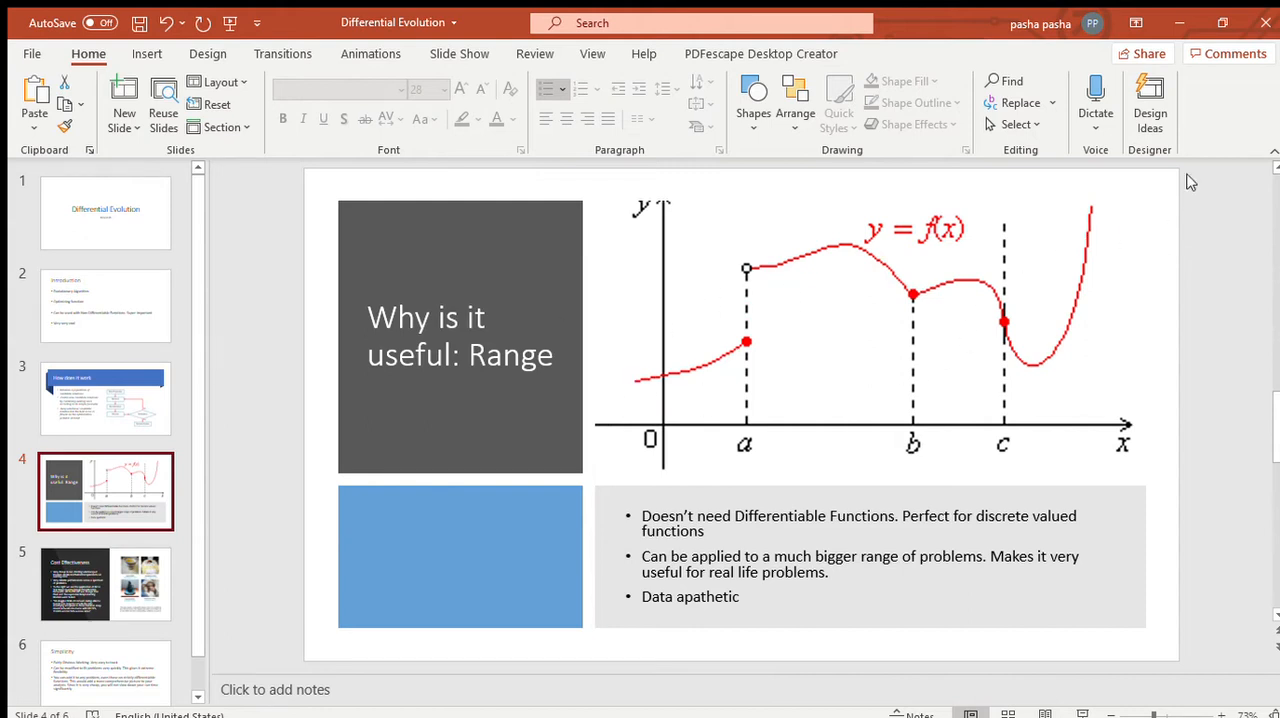
{"action": "mouse_move", "coordinate": [690, 378]}
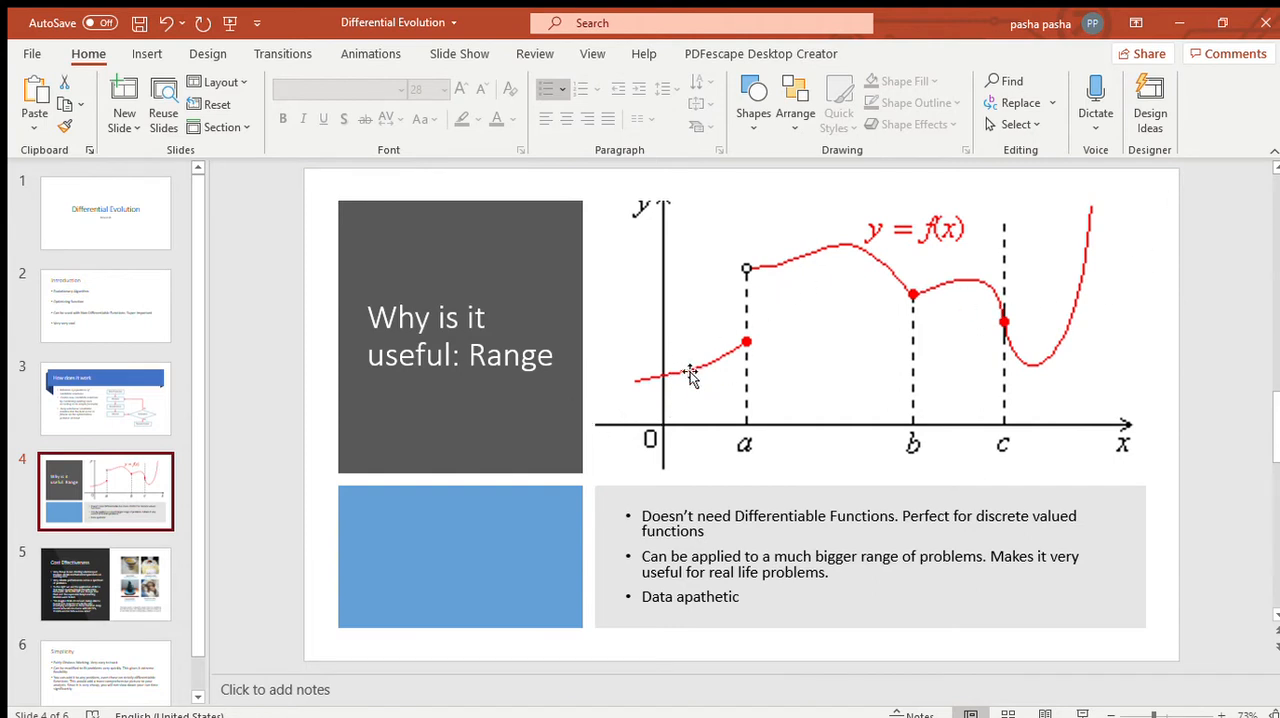
{"action": "mouse_move", "coordinate": [624, 408]}
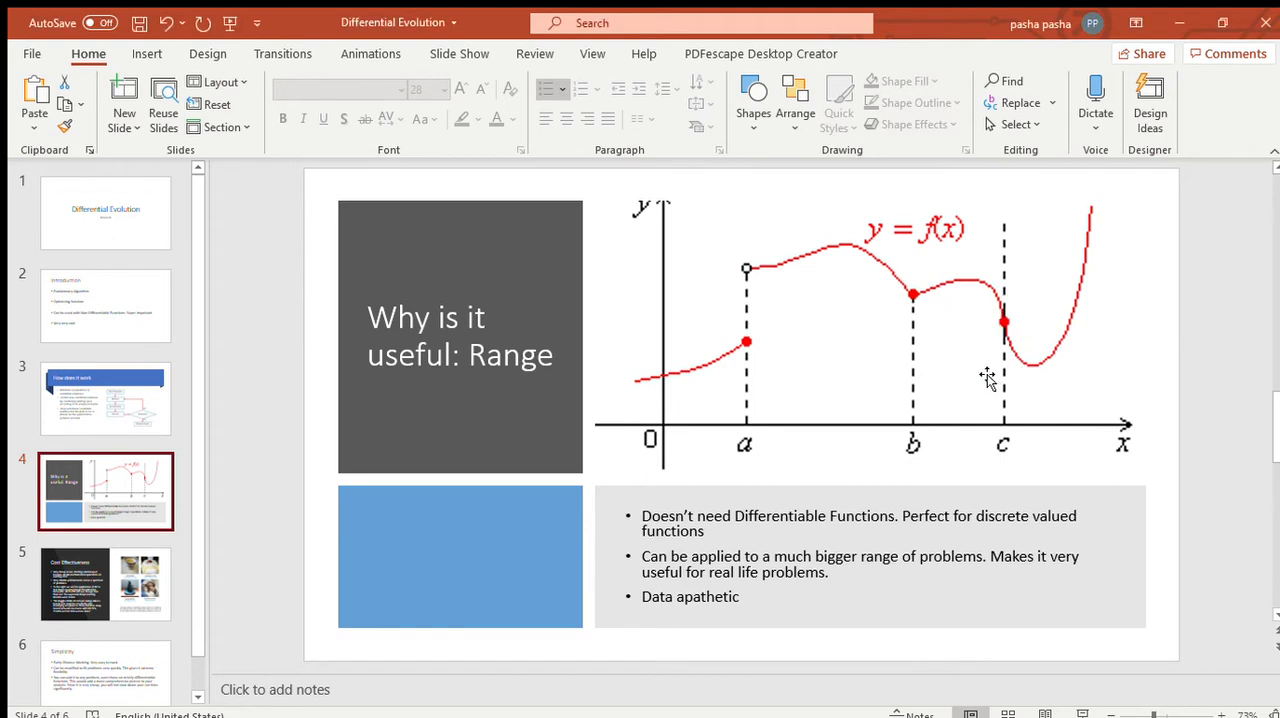
{"action": "mouse_move", "coordinate": [854, 400]}
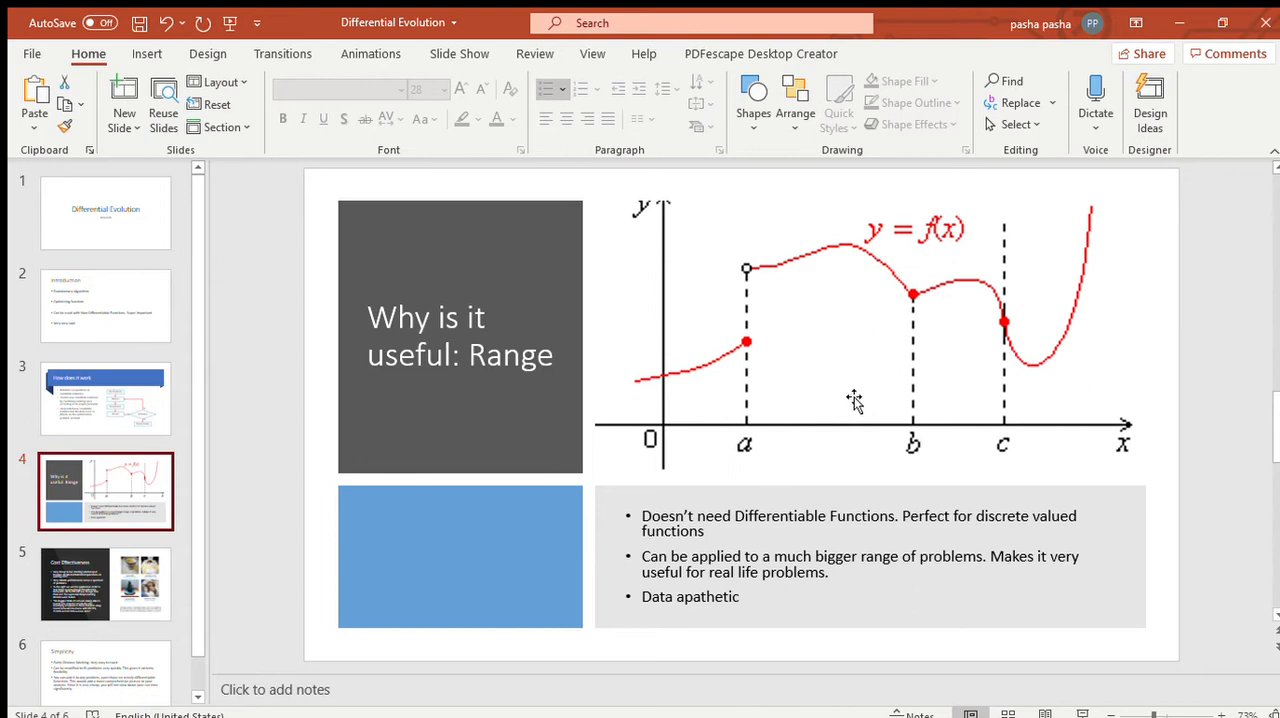
{"action": "mouse_move", "coordinate": [850, 400]}
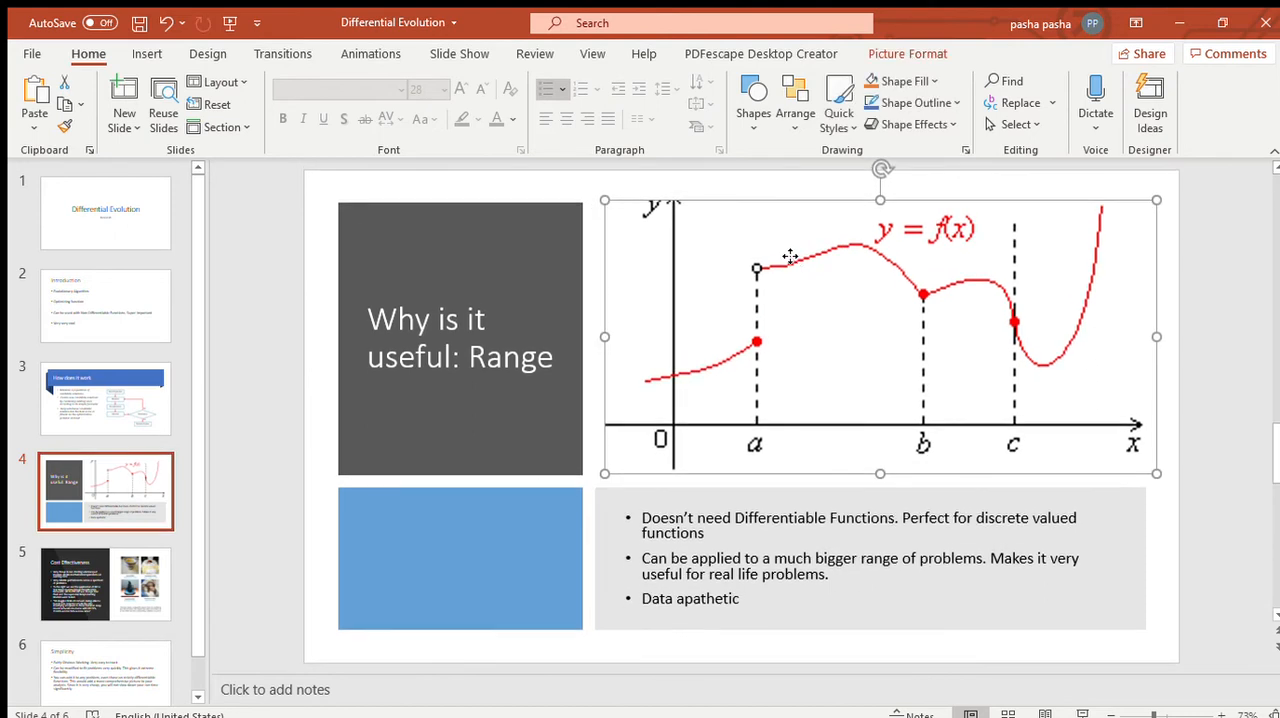
{"action": "mouse_move", "coordinate": [834, 280]}
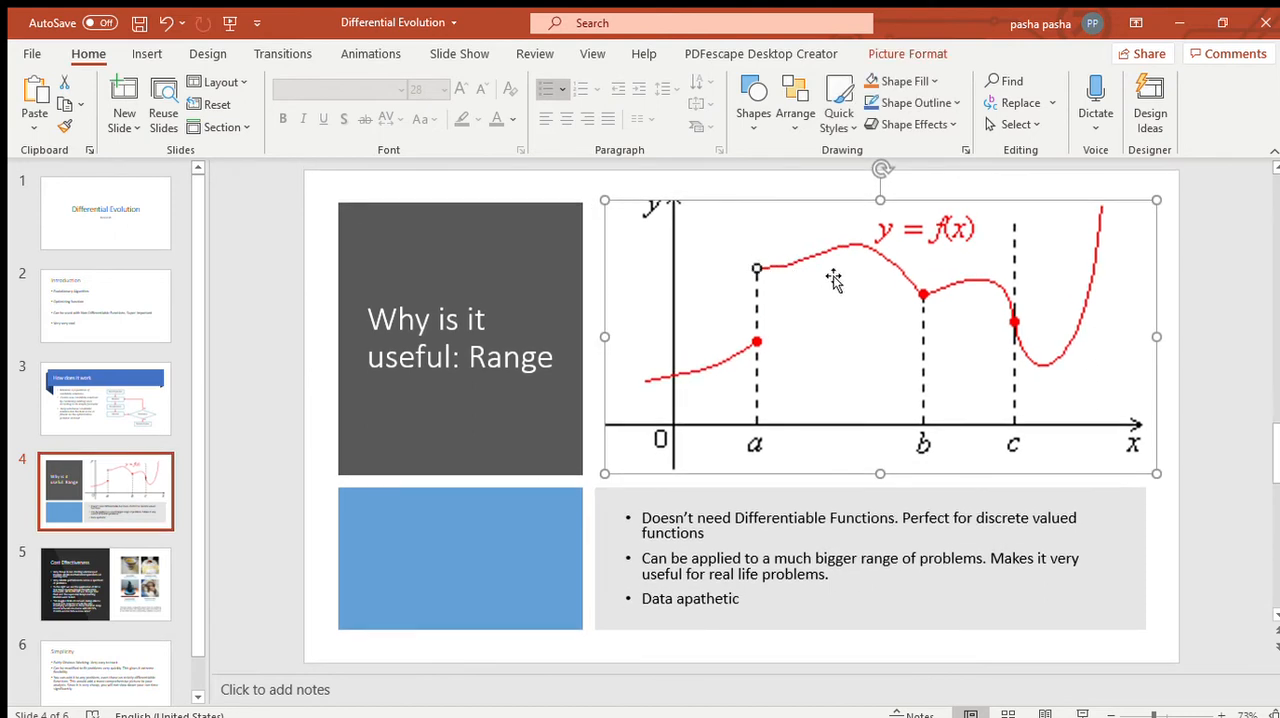
{"action": "mouse_move", "coordinate": [970, 296]}
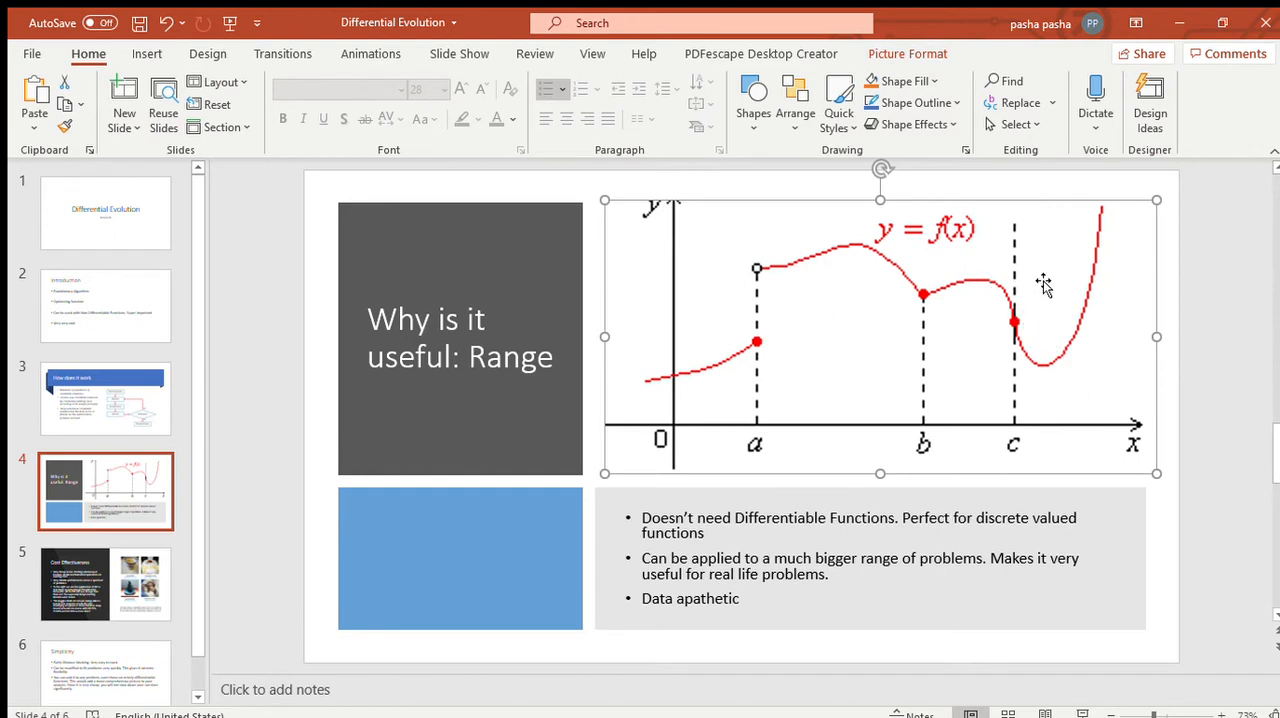
{"action": "mouse_move", "coordinate": [930, 298]}
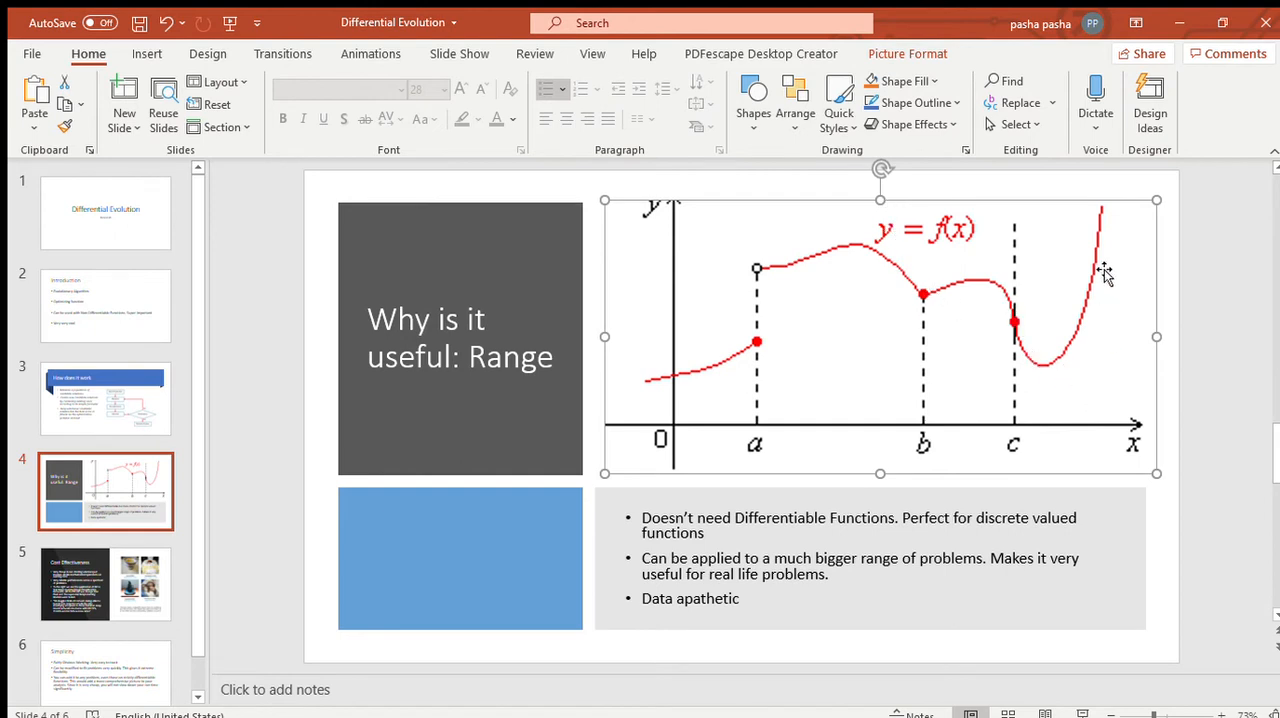
{"action": "left_click", "coordinate": [1220, 338]}
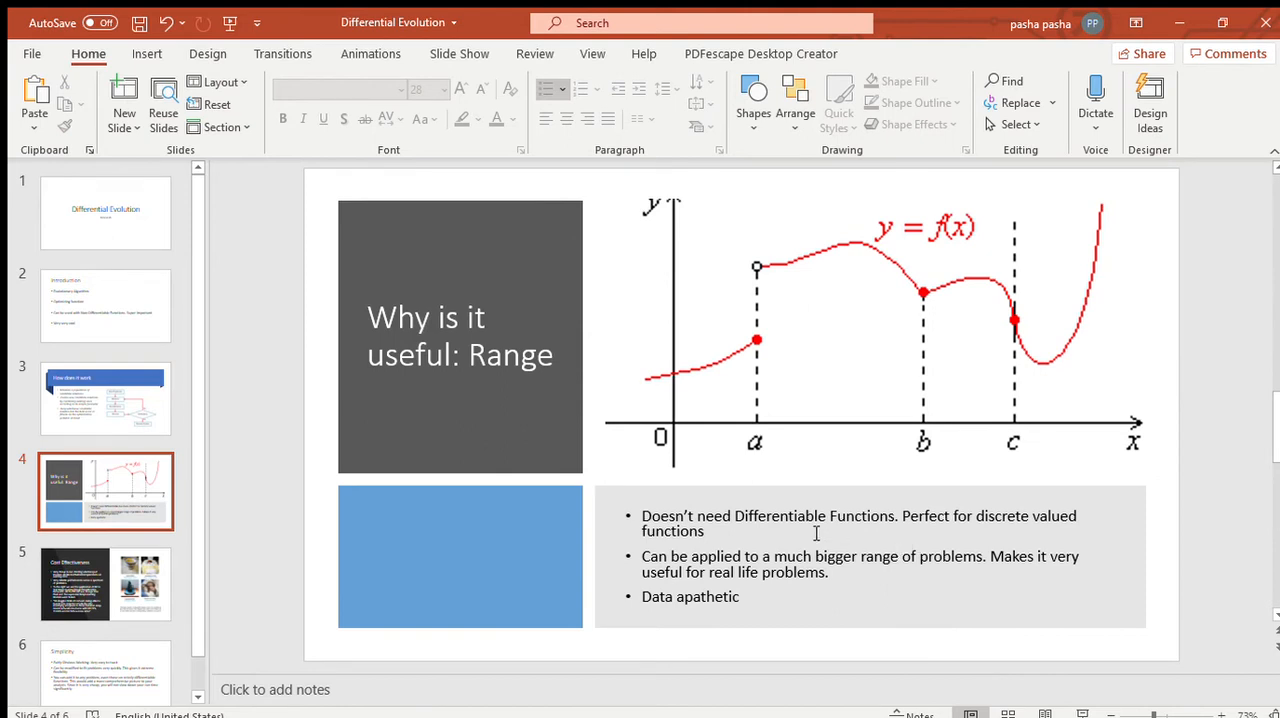
{"action": "mouse_move", "coordinate": [804, 478]}
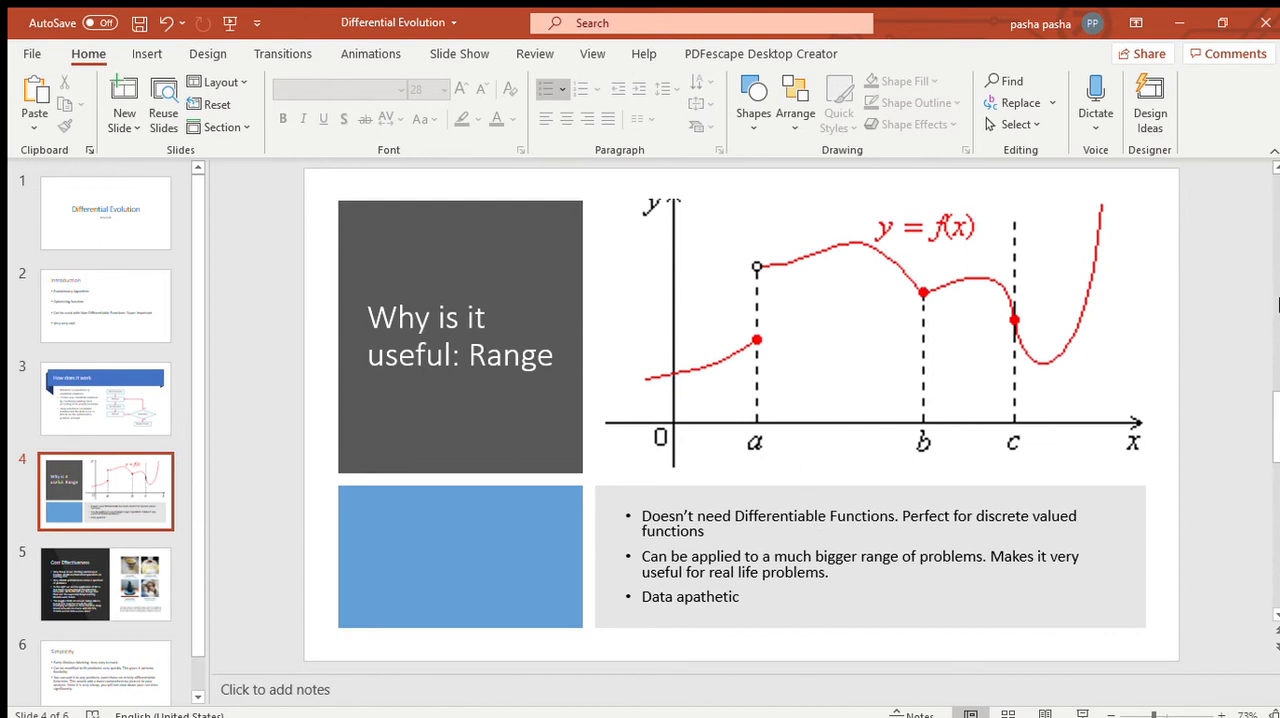
{"action": "mouse_move", "coordinate": [1240, 330]}
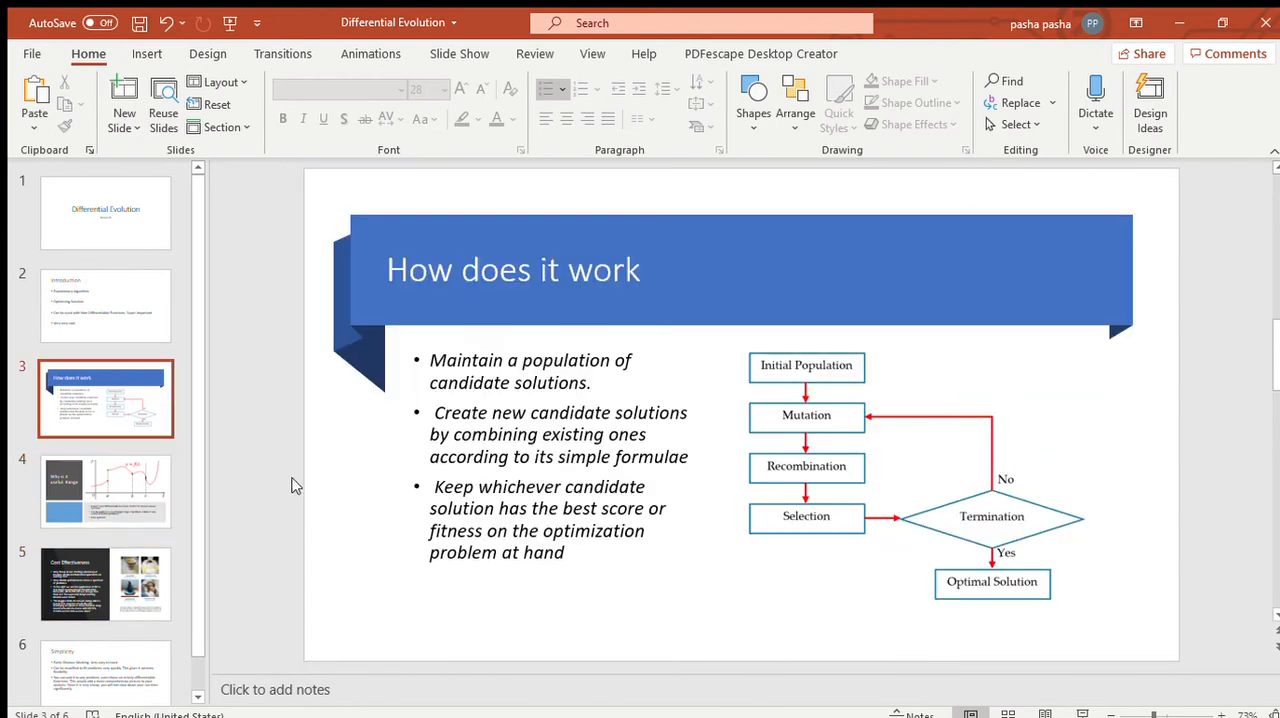
Return to slide 4, "Why is it useful: Range".
{"action": "left_click", "coordinate": [104, 490]}
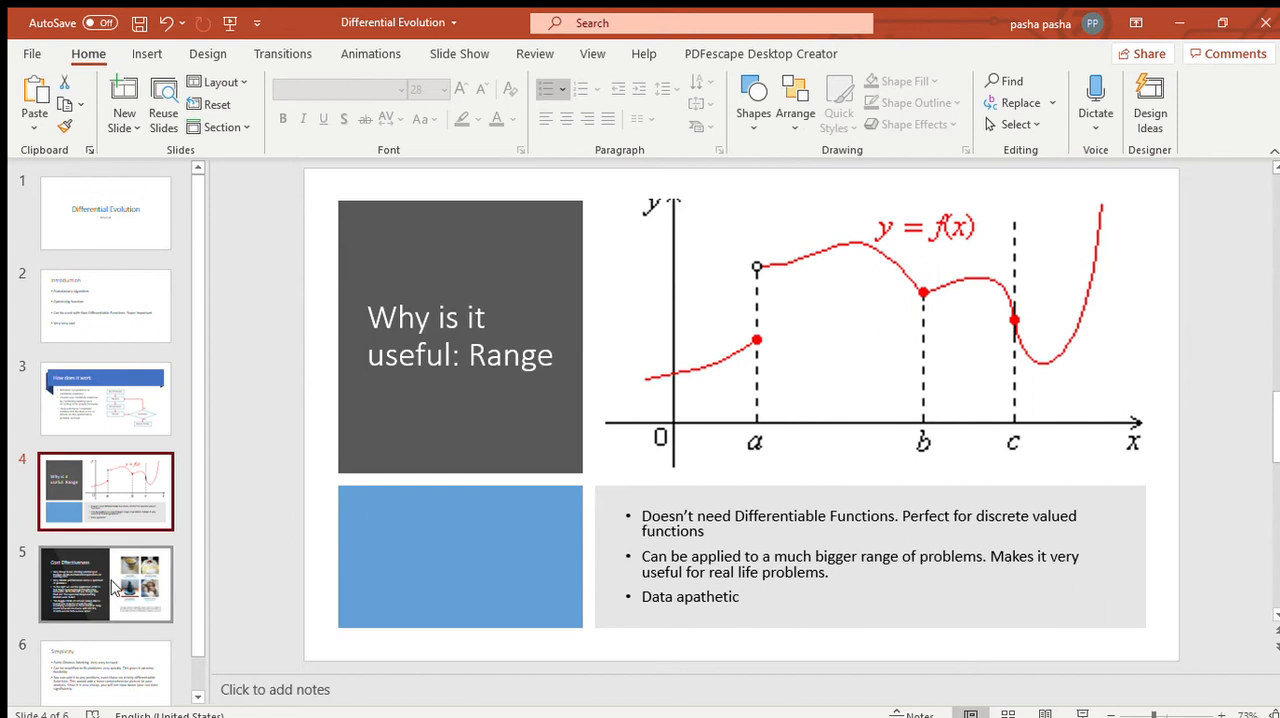
{"action": "mouse_move", "coordinate": [940, 484]}
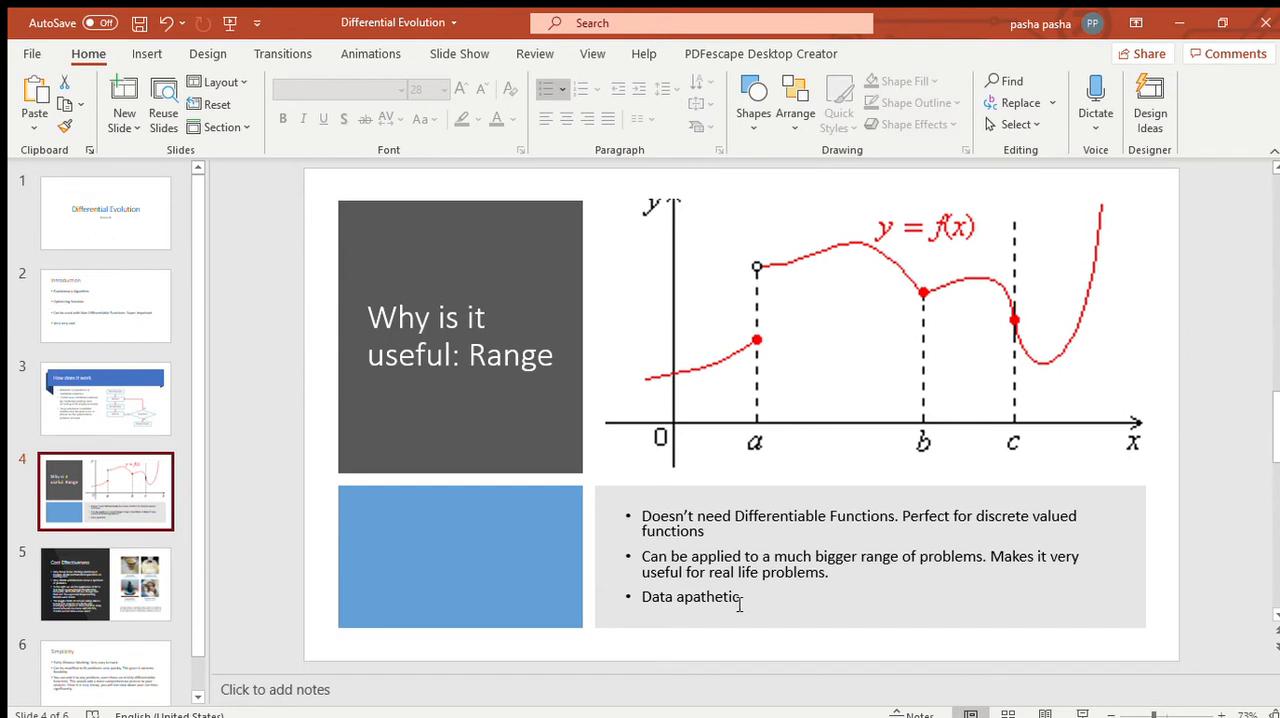
{"action": "mouse_move", "coordinate": [724, 618]}
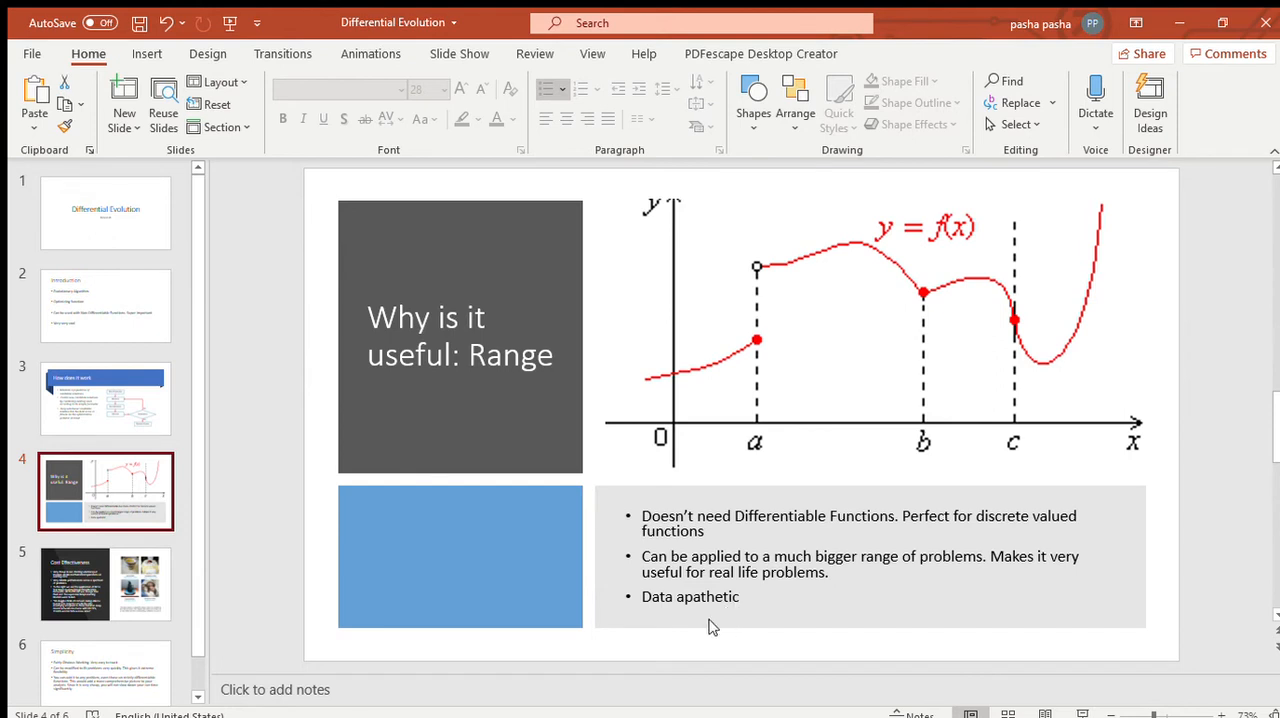
{"action": "mouse_move", "coordinate": [708, 628]}
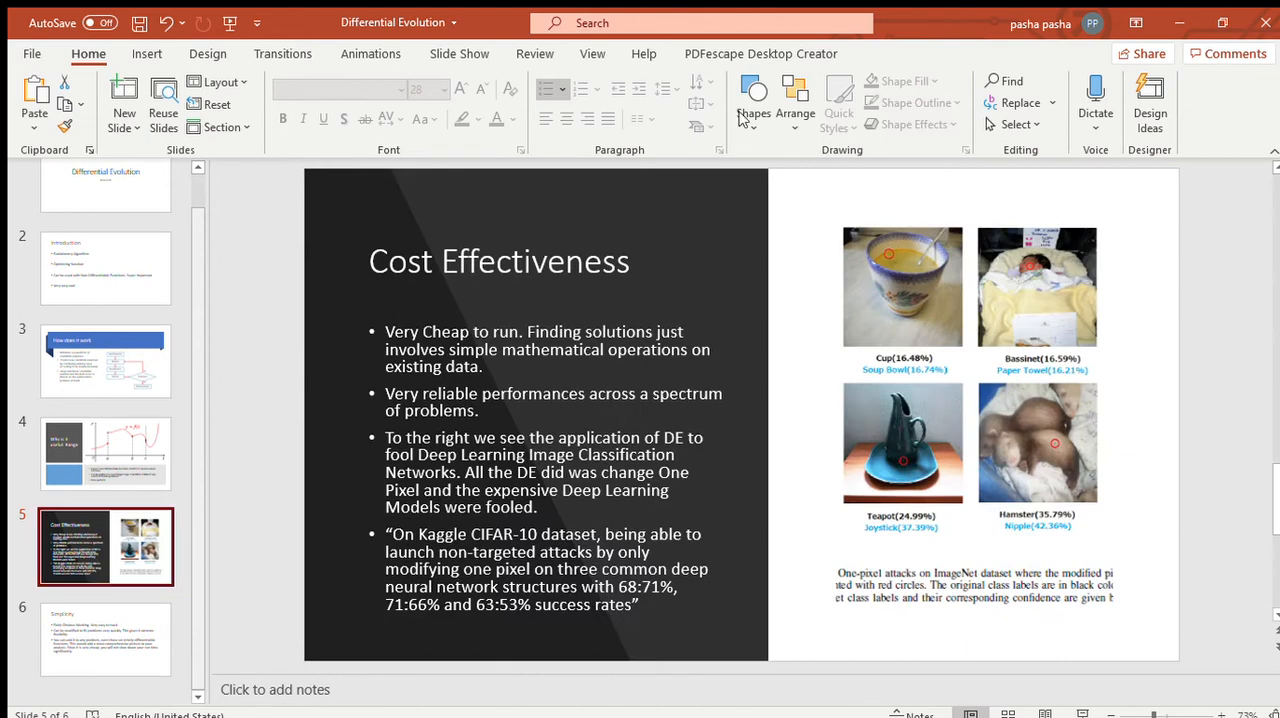
{"action": "mouse_move", "coordinate": [500, 380]}
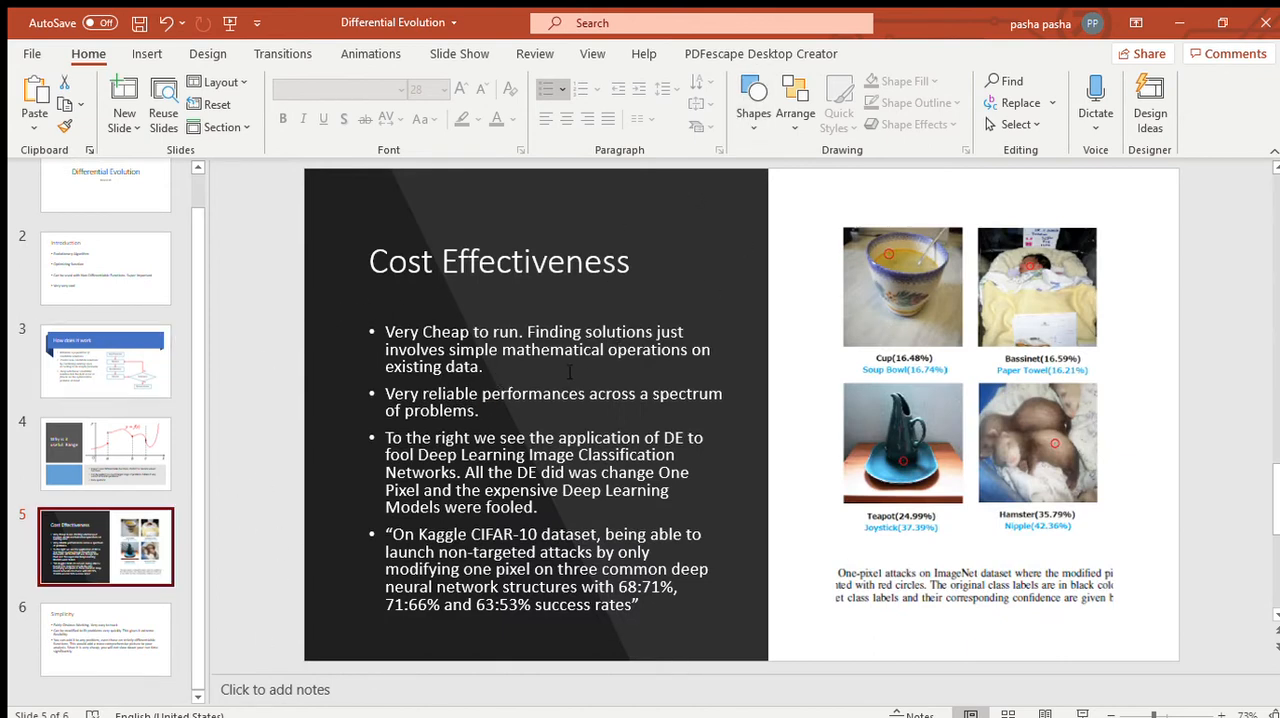
{"action": "left_click", "coordinate": [548, 370]}
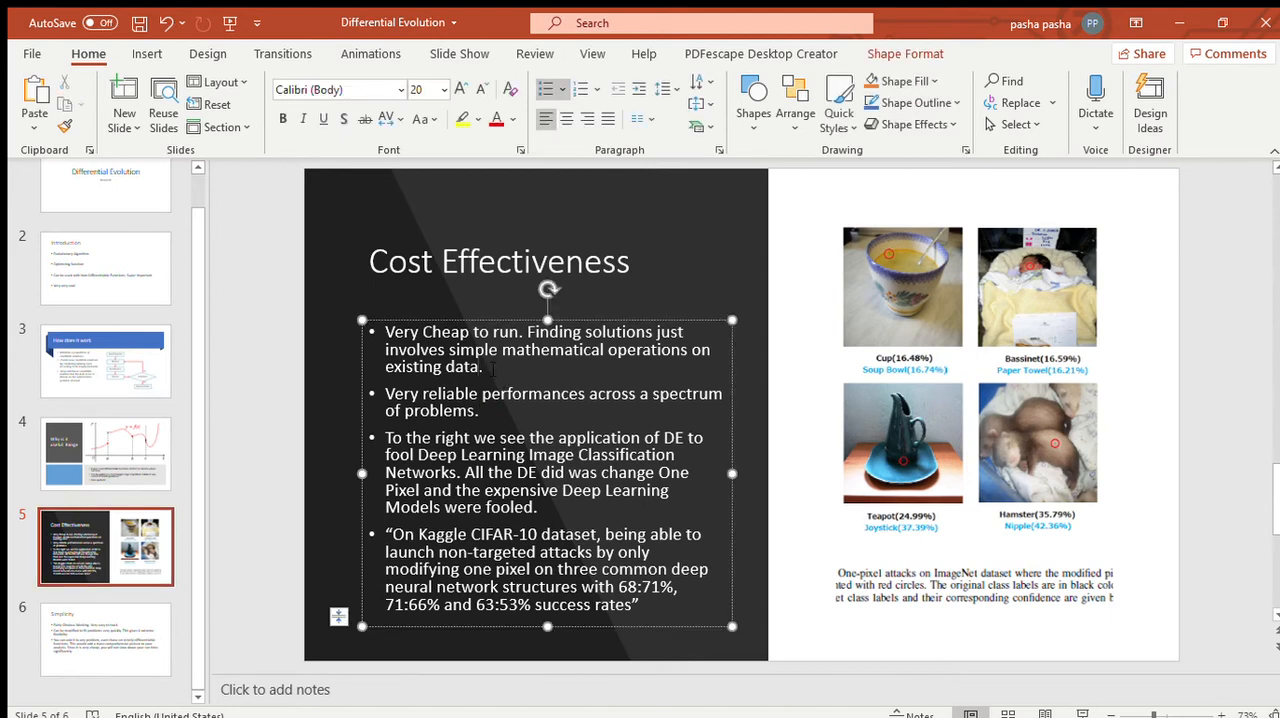
{"action": "left_click", "coordinate": [480, 368]}
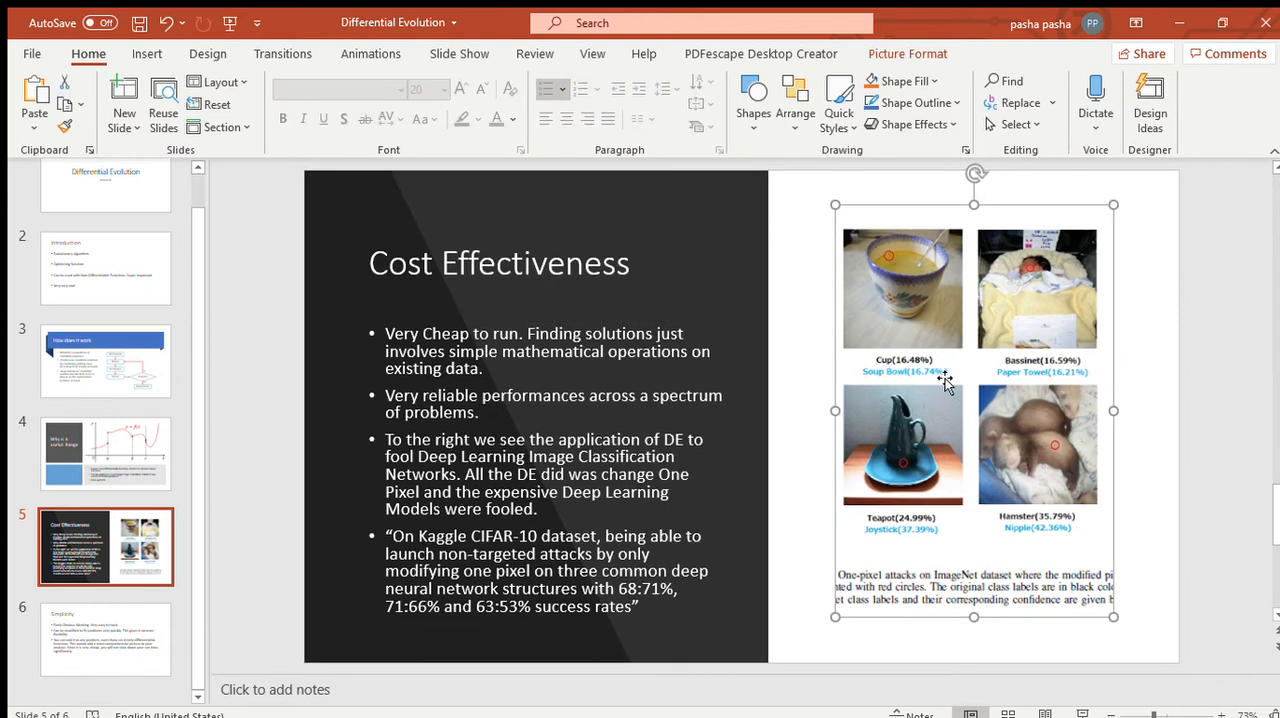
{"action": "mouse_move", "coordinate": [1092, 450]}
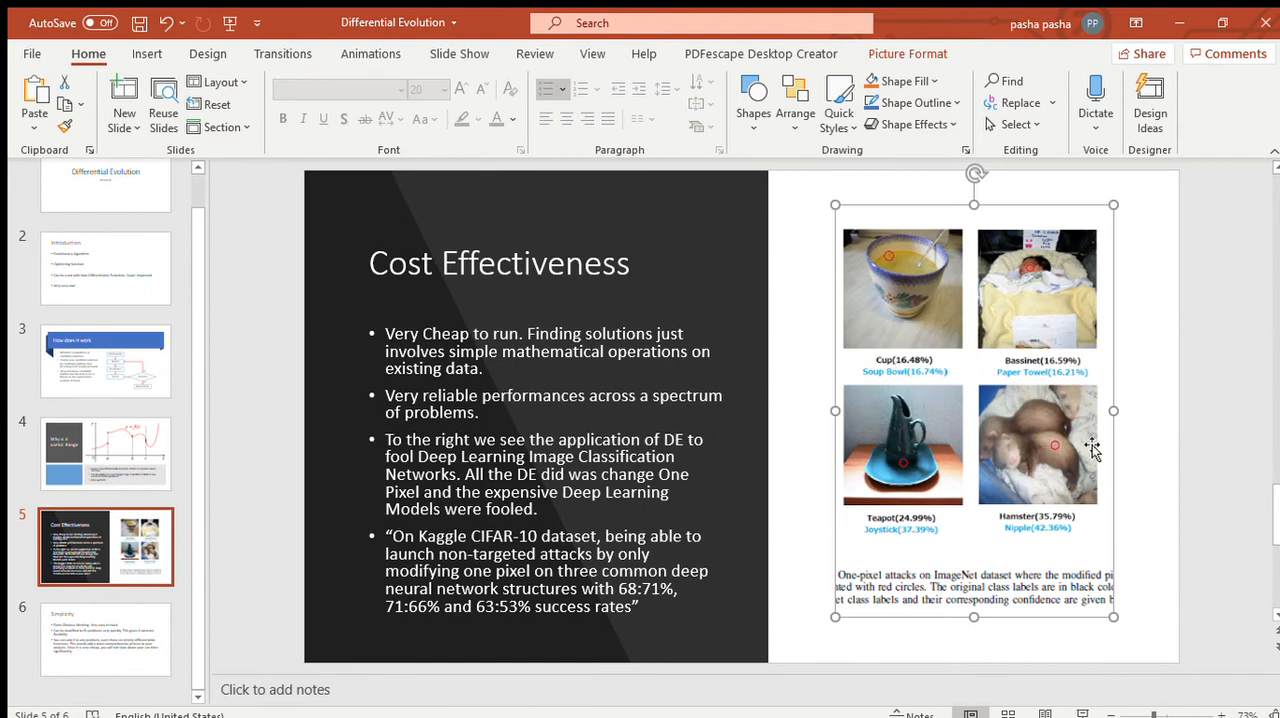
{"action": "mouse_move", "coordinate": [960, 400]}
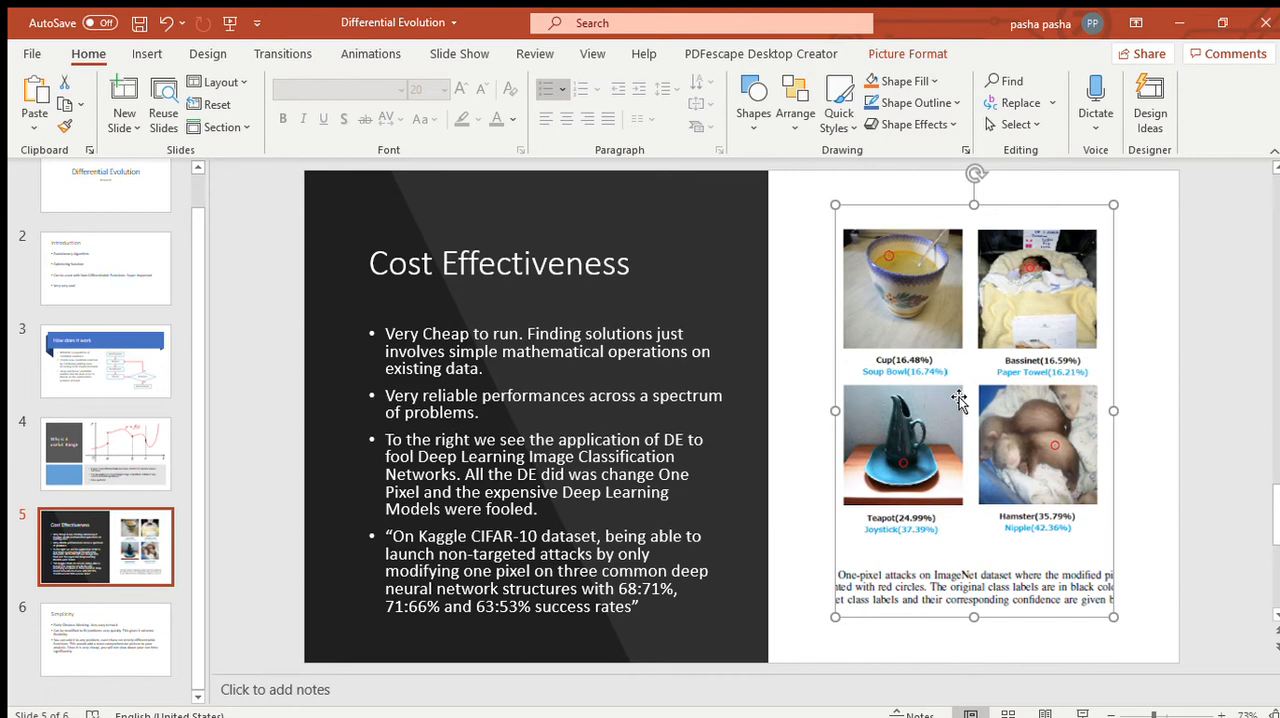
{"action": "mouse_move", "coordinate": [966, 390]}
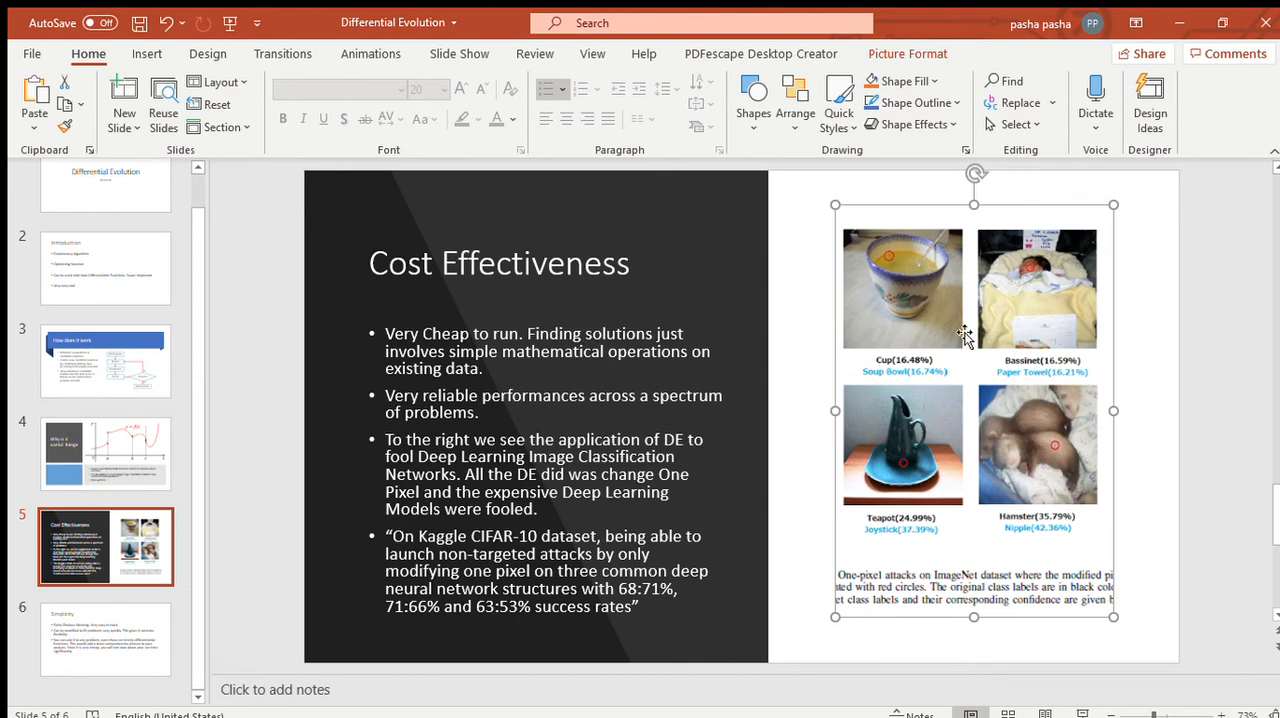
{"action": "mouse_move", "coordinate": [948, 390]}
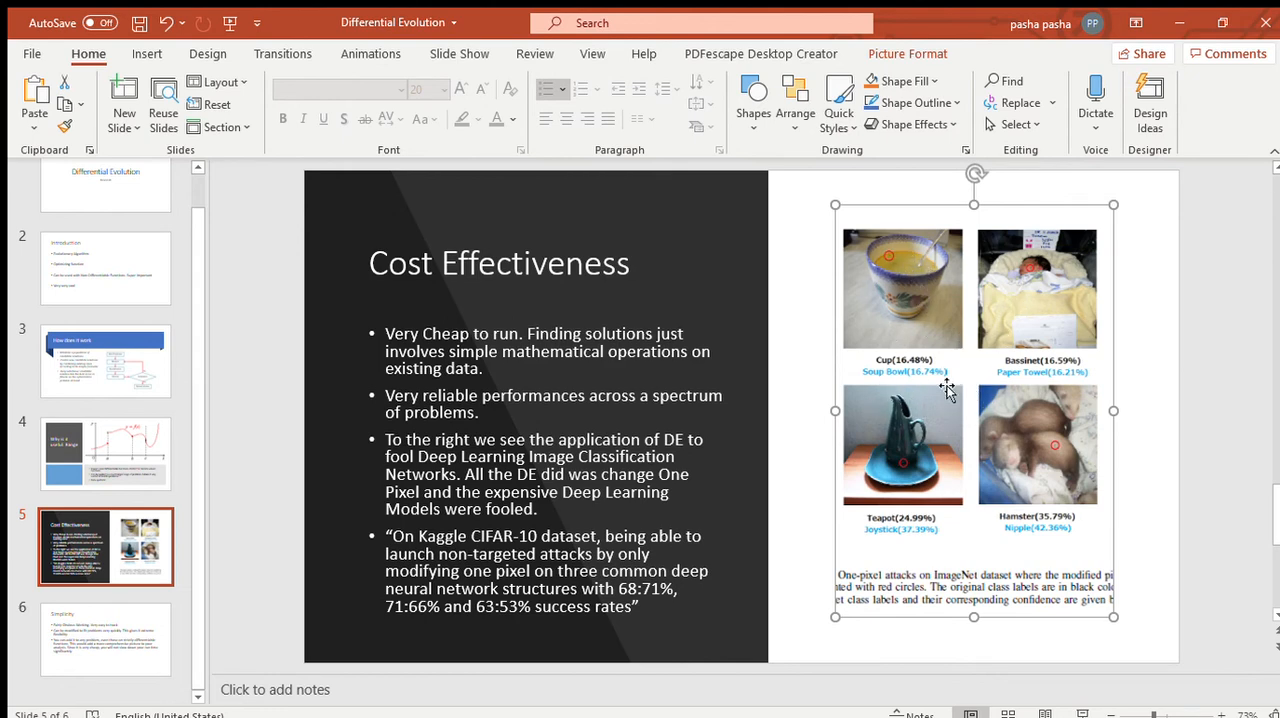
{"action": "mouse_move", "coordinate": [1088, 398]}
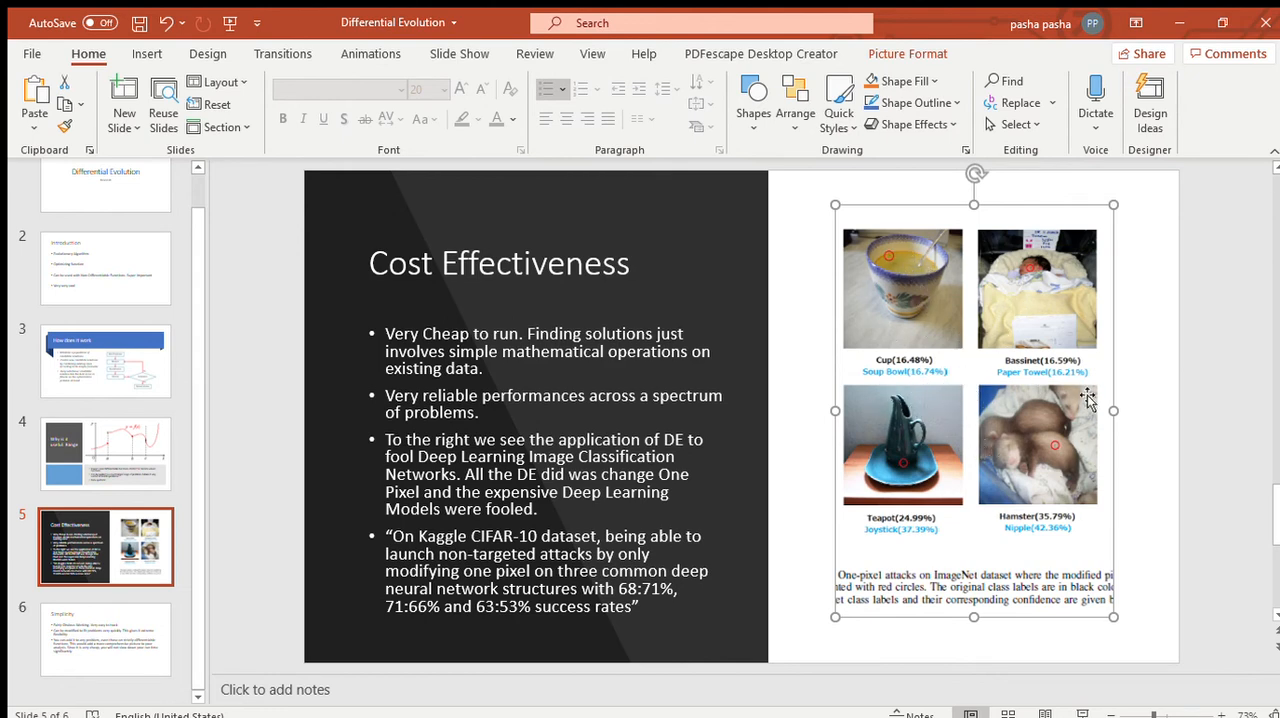
{"action": "mouse_move", "coordinate": [1084, 462]}
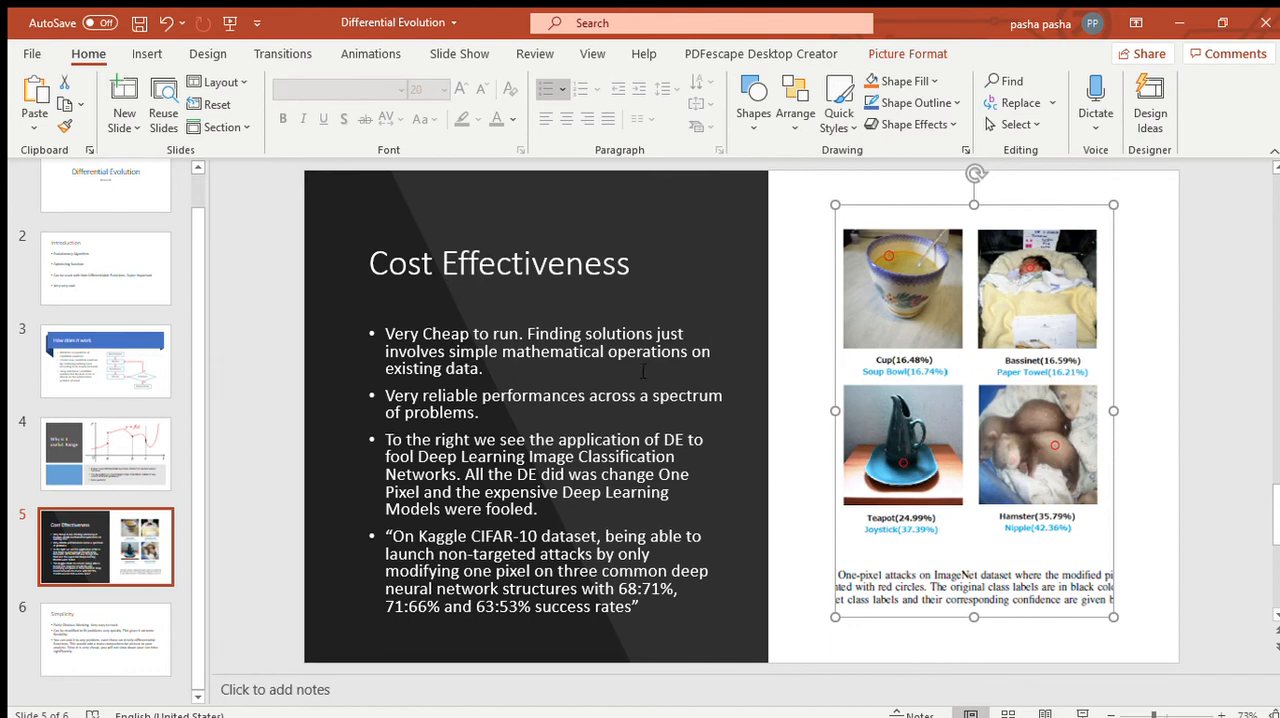
{"action": "mouse_move", "coordinate": [556, 424]}
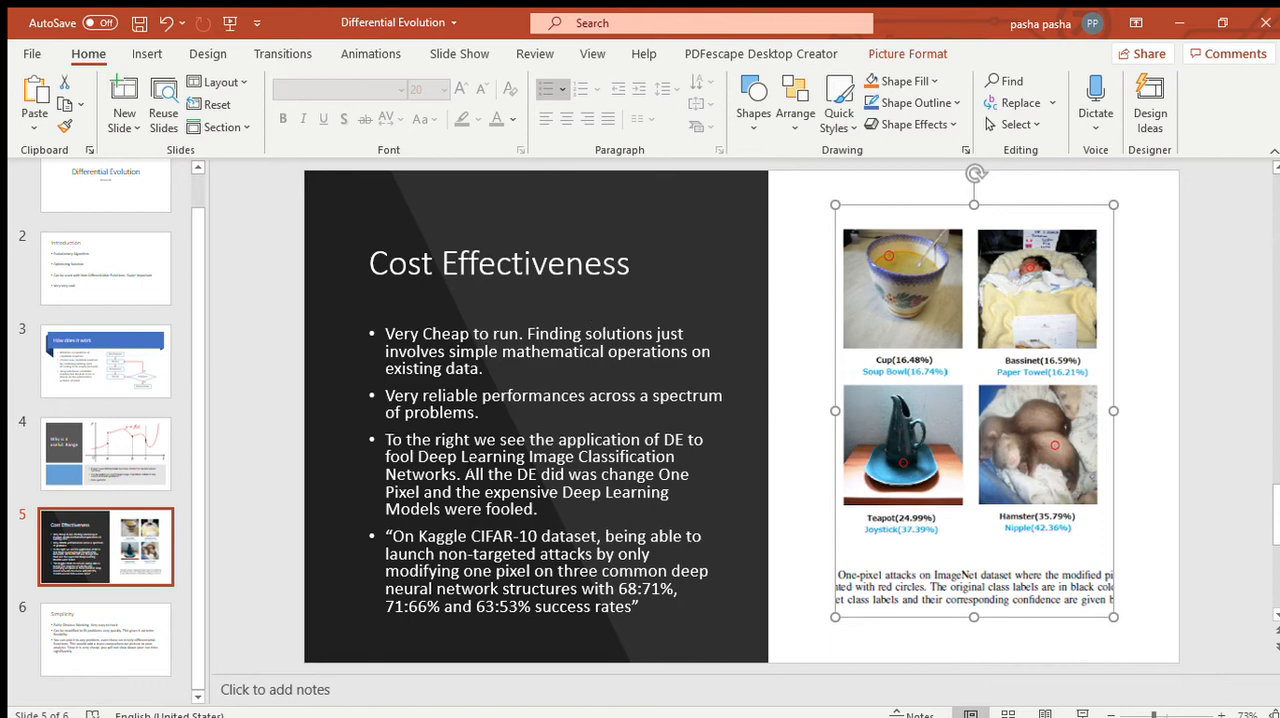
{"action": "mouse_move", "coordinate": [318, 496]}
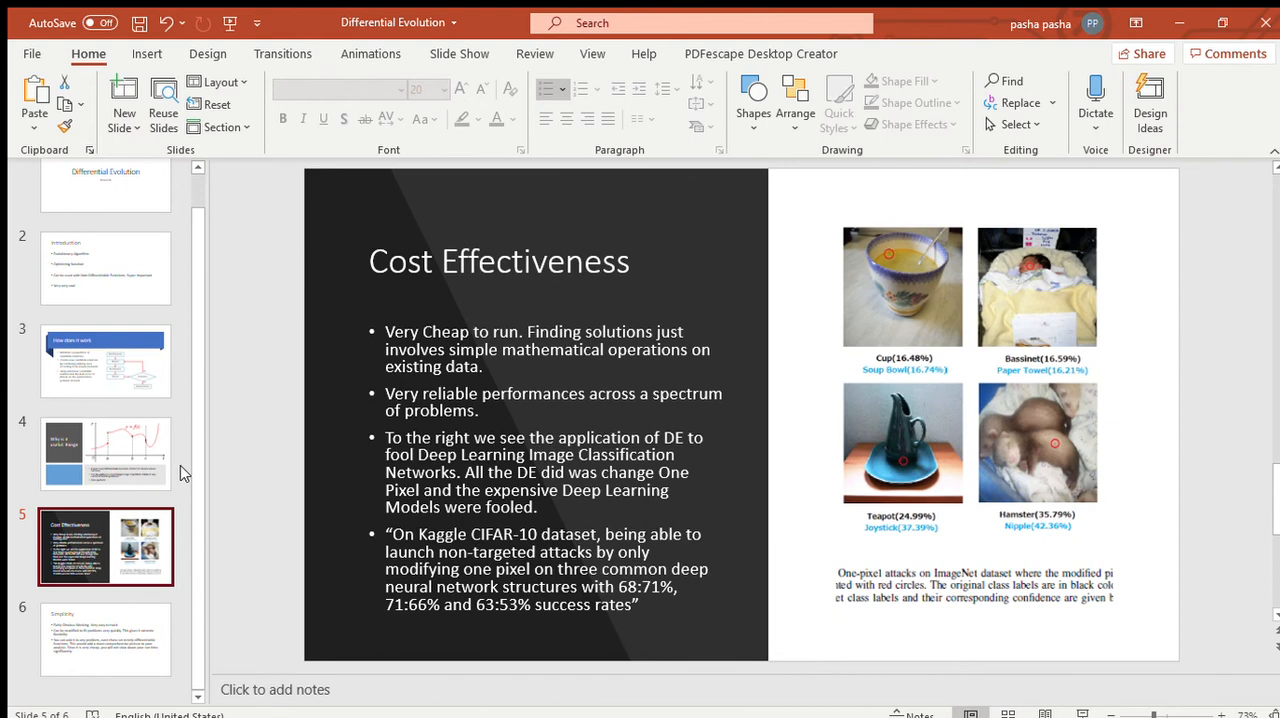
{"action": "mouse_move", "coordinate": [184, 476]}
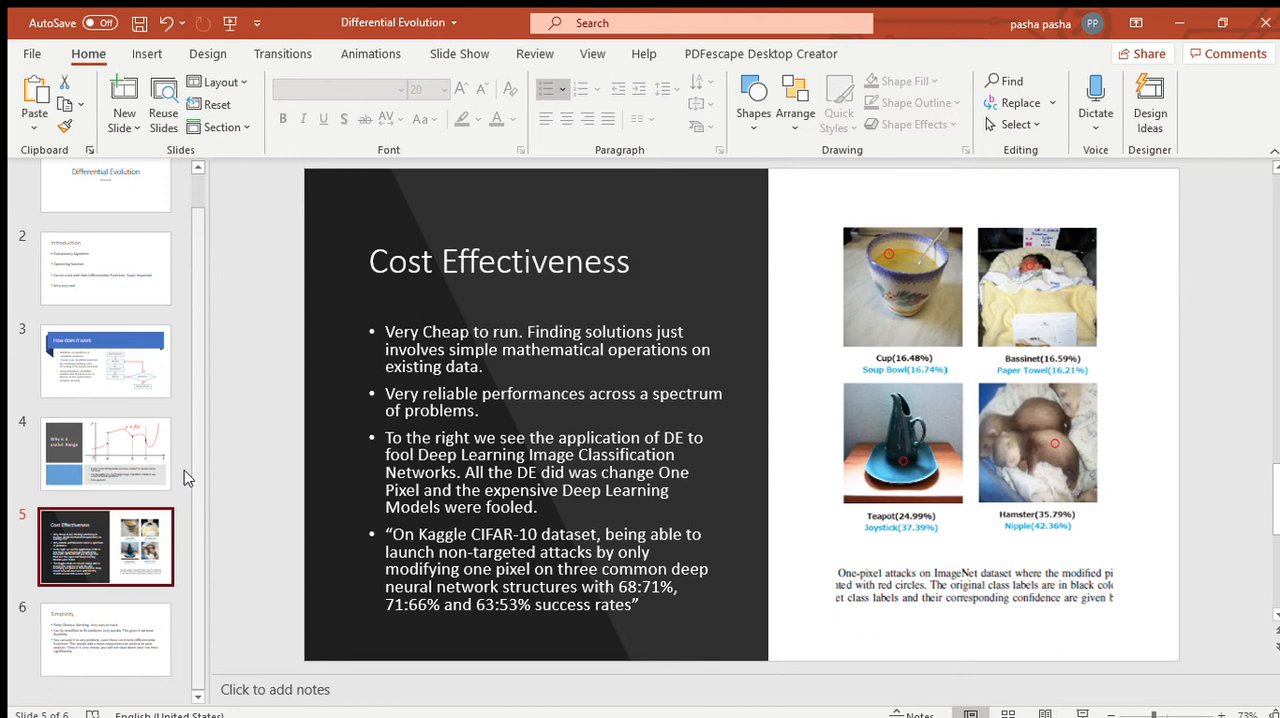
{"action": "mouse_move", "coordinate": [198, 440]}
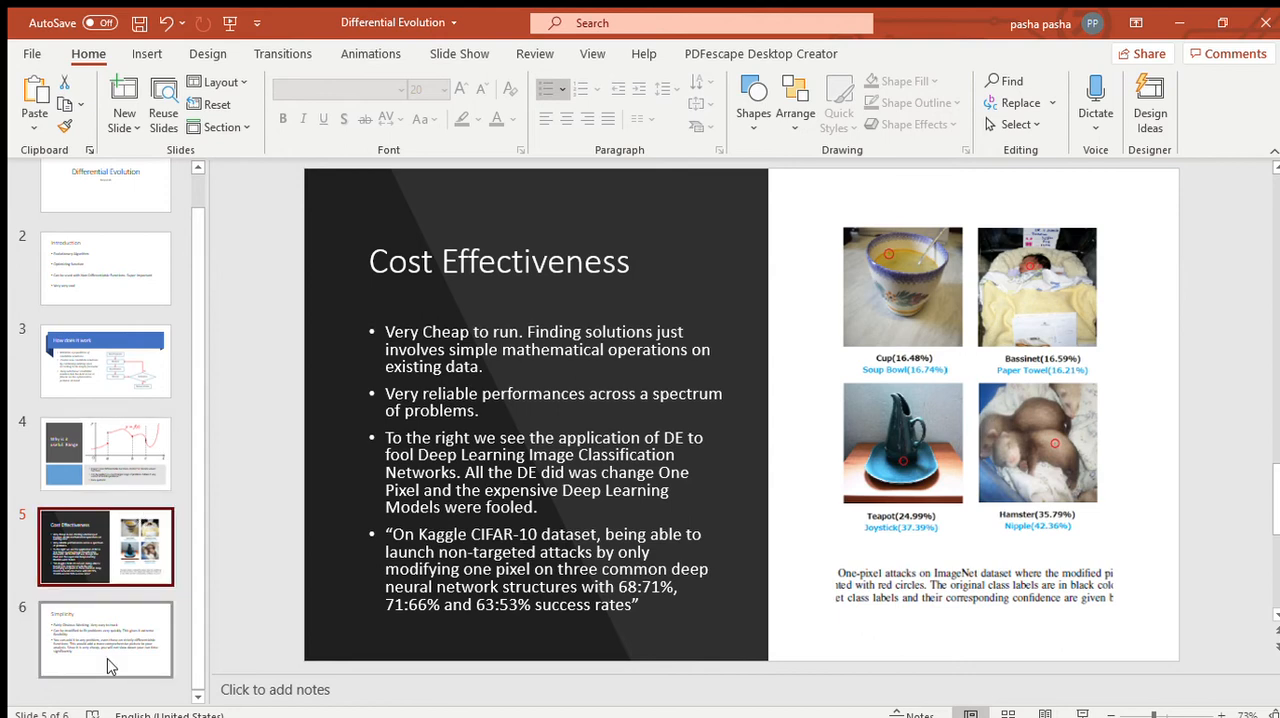
Show slide 6, "Simplicity", with its three bullet points.
{"action": "left_click", "coordinate": [104, 638]}
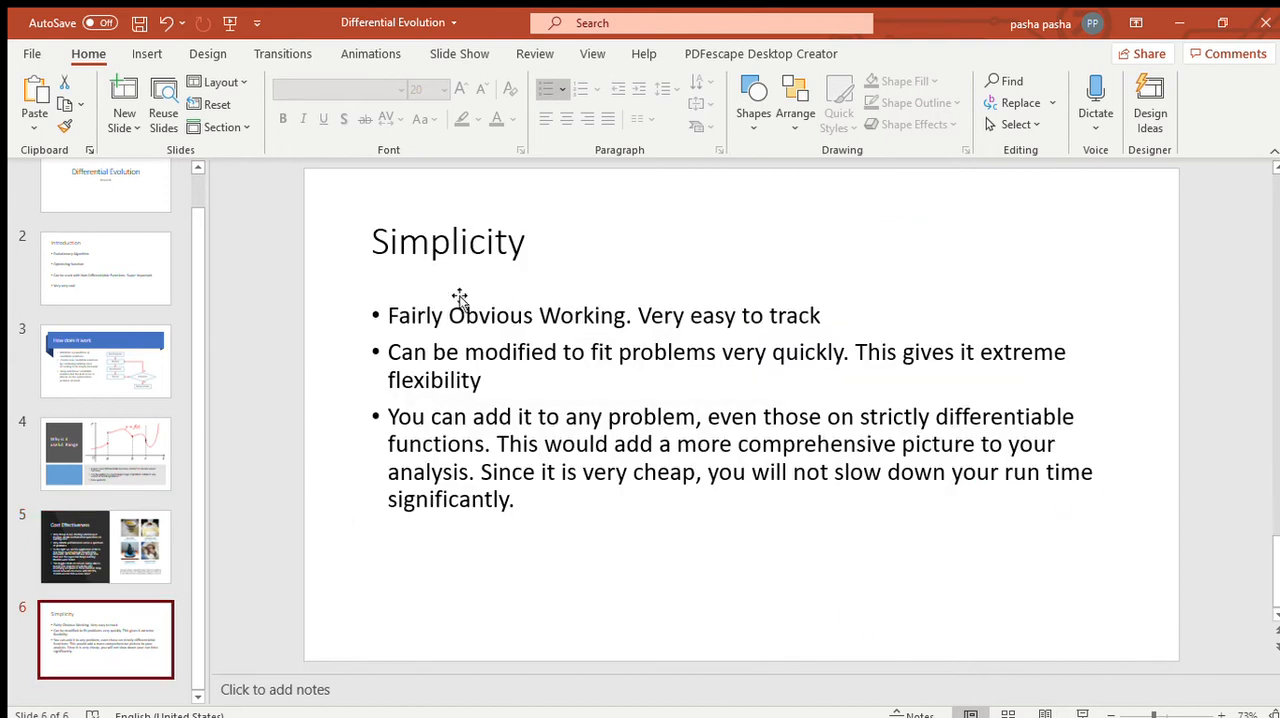
{"action": "mouse_move", "coordinate": [756, 198]}
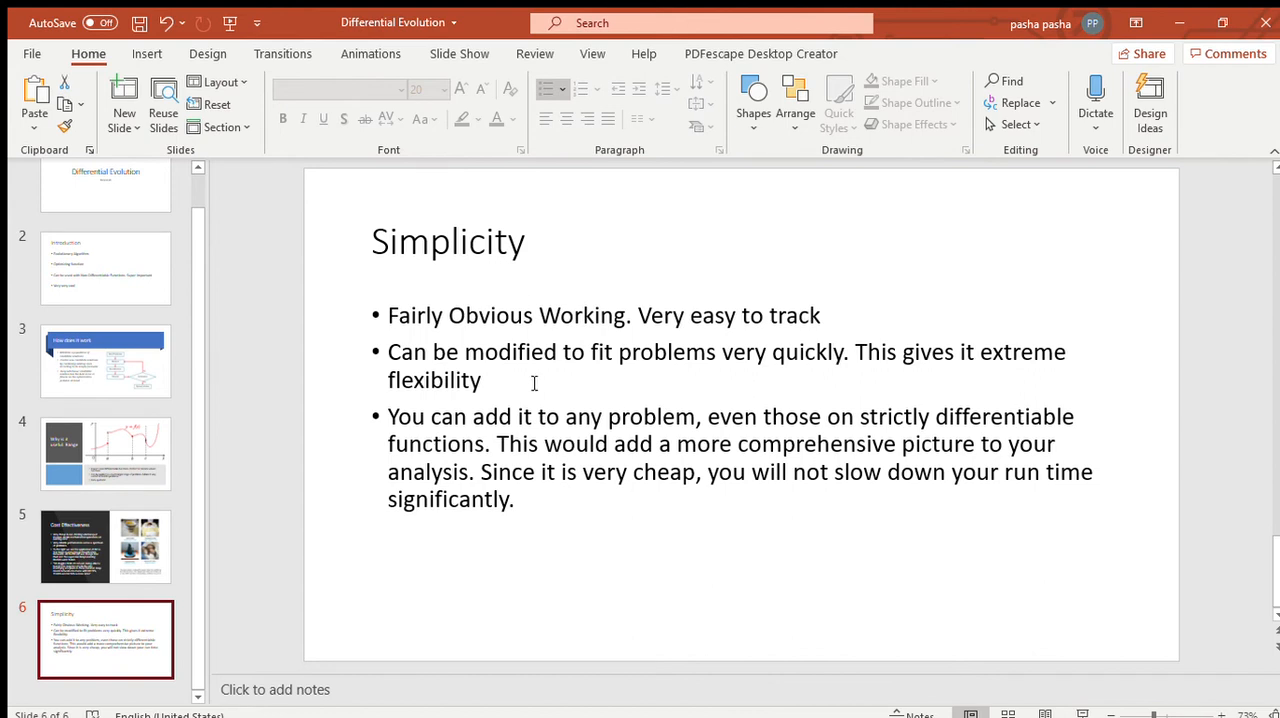
{"action": "mouse_move", "coordinate": [852, 332]}
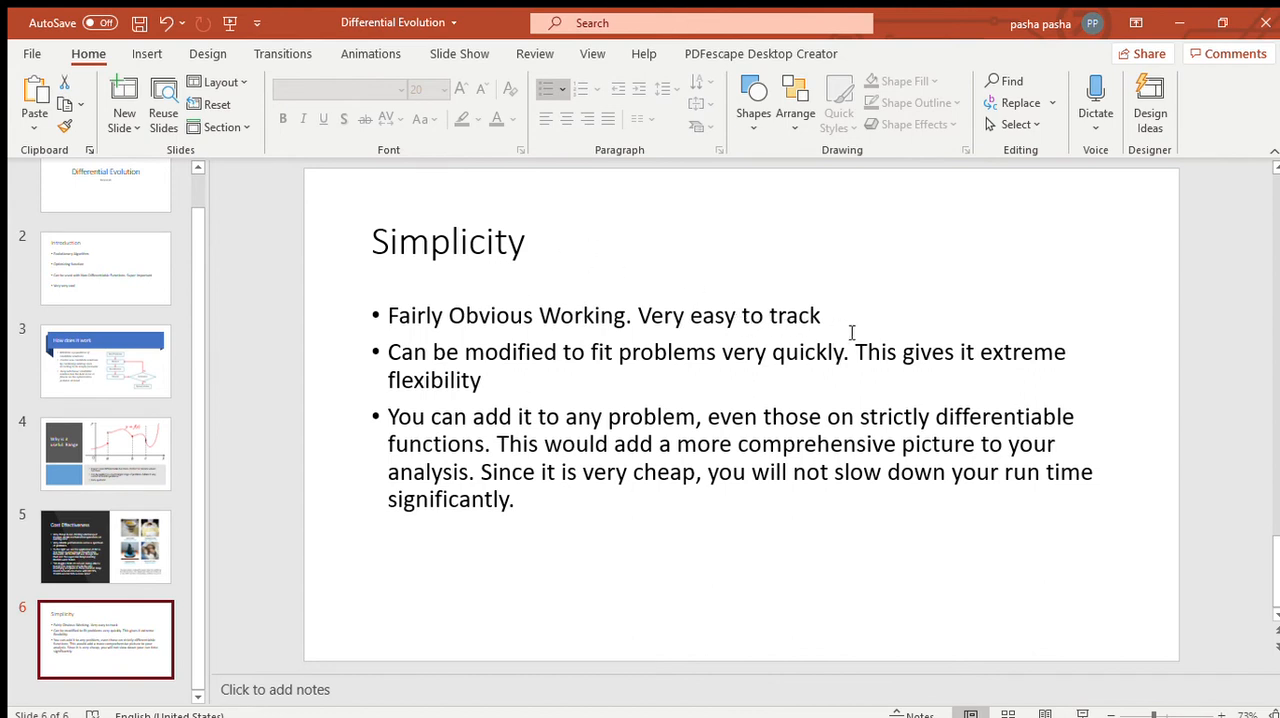
{"action": "mouse_move", "coordinate": [696, 384]}
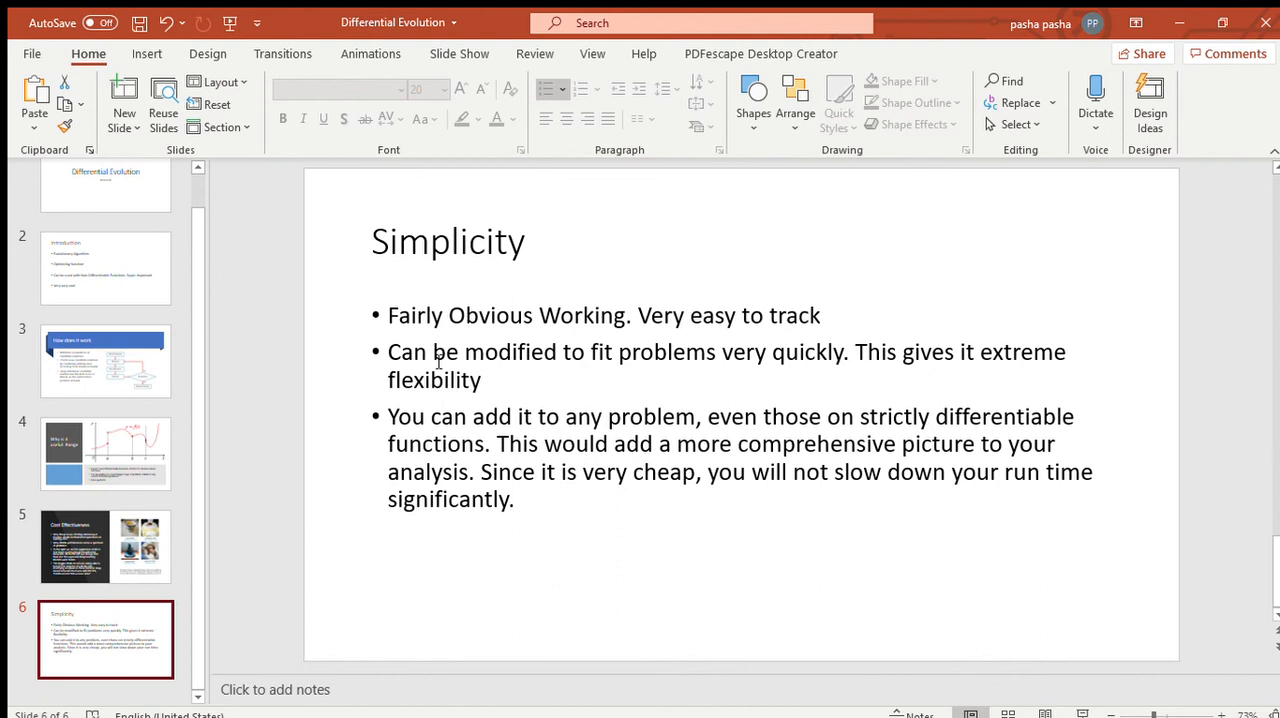
{"action": "mouse_move", "coordinate": [442, 368]}
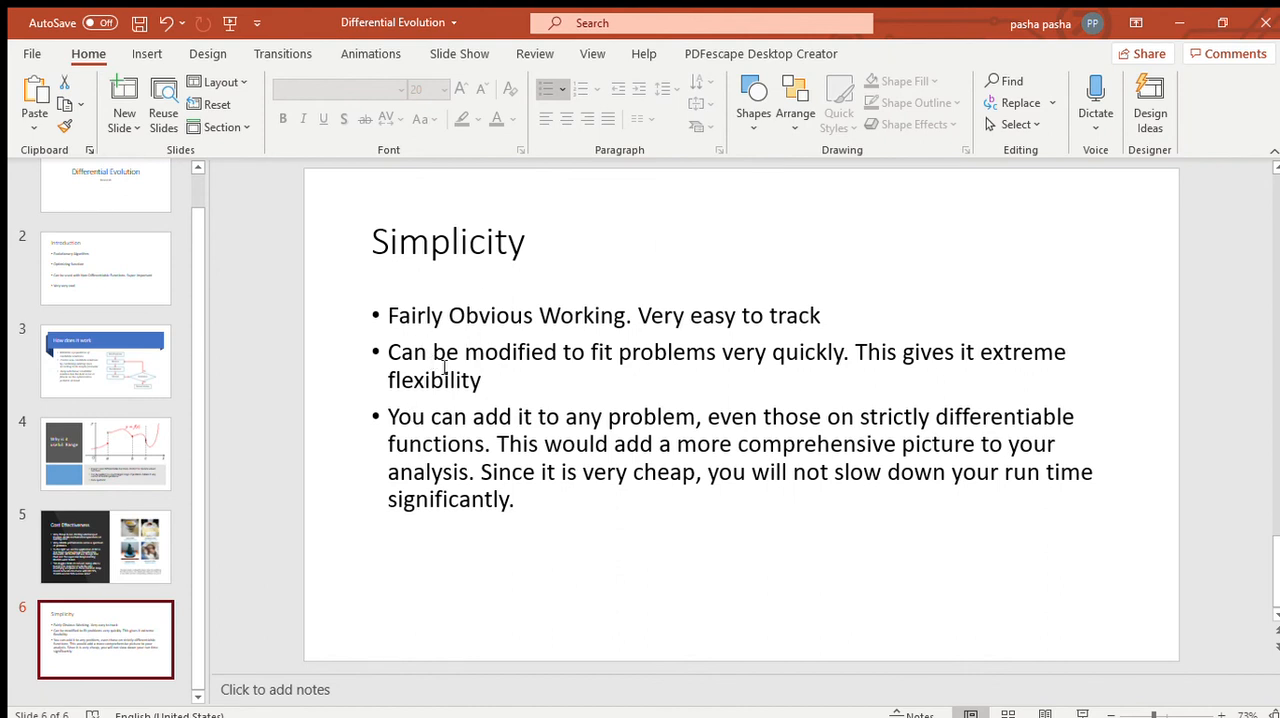
{"action": "mouse_move", "coordinate": [512, 418]}
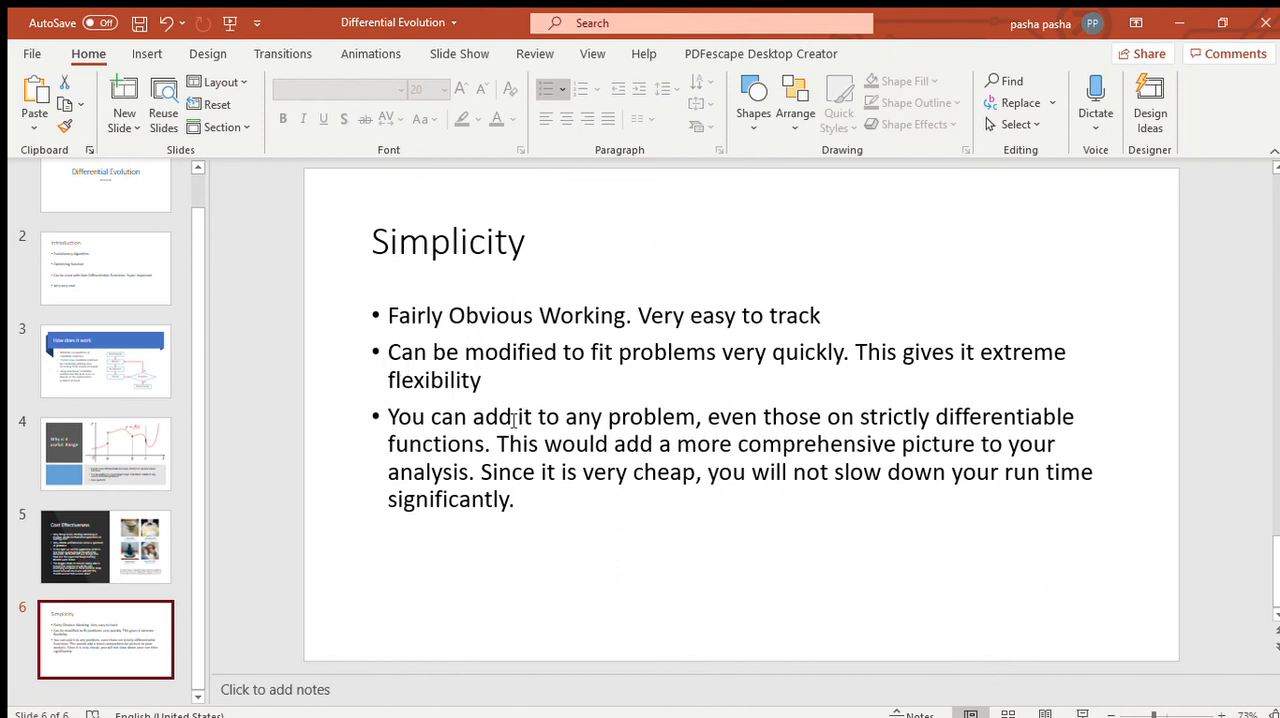
{"action": "mouse_move", "coordinate": [470, 390]}
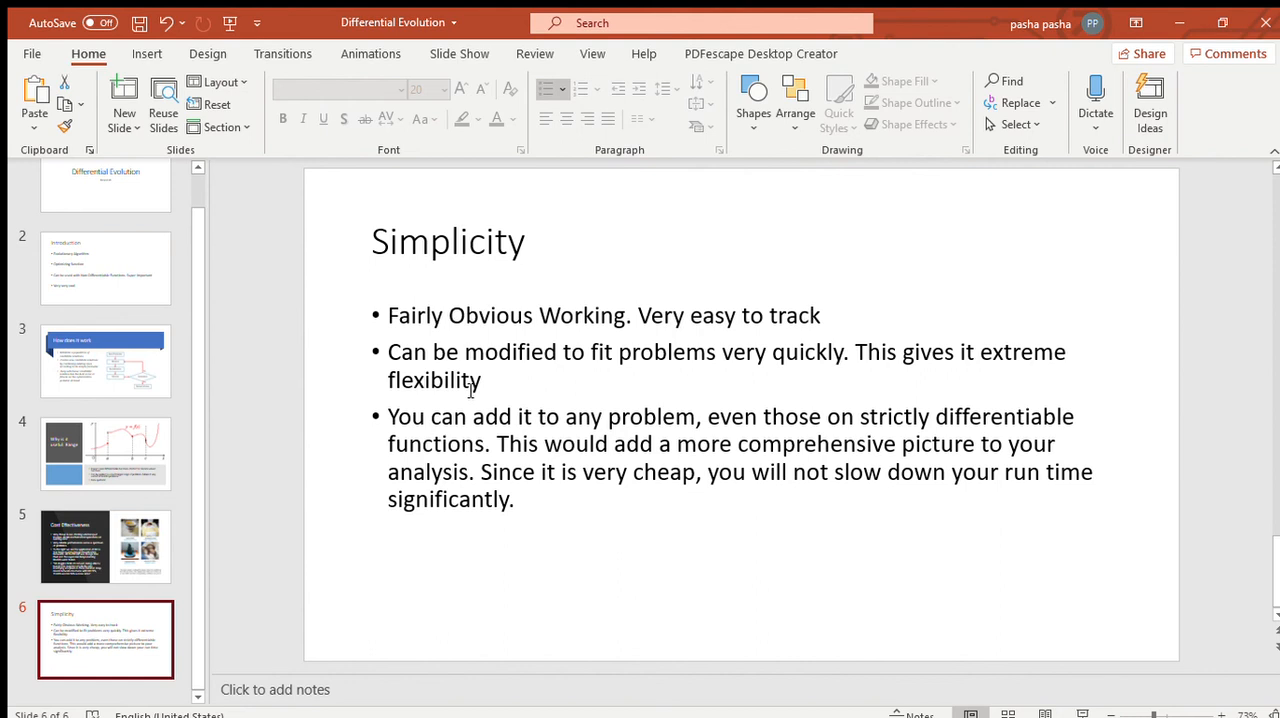
{"action": "mouse_move", "coordinate": [728, 416]}
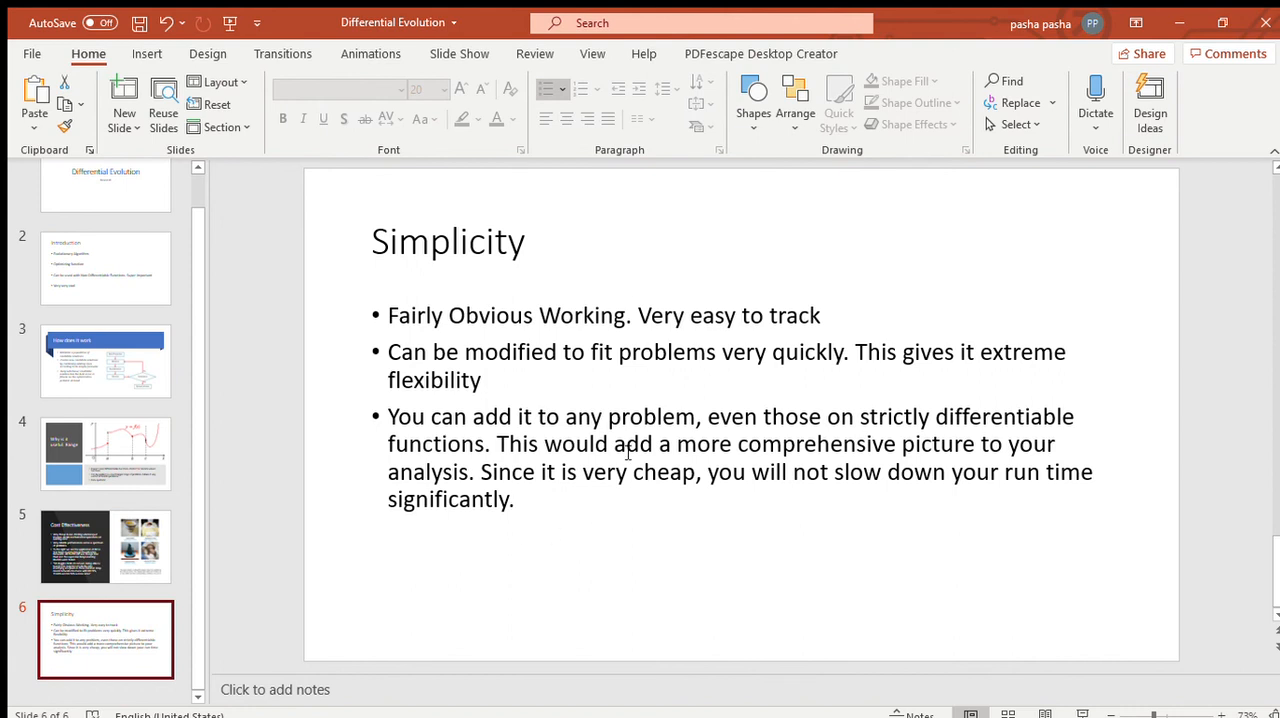
Start a new empty bullet line after the third point on the Simplicity slide.
{"action": "left_click_drag", "start_coordinate": [440, 416], "coordinate": [536, 444]}
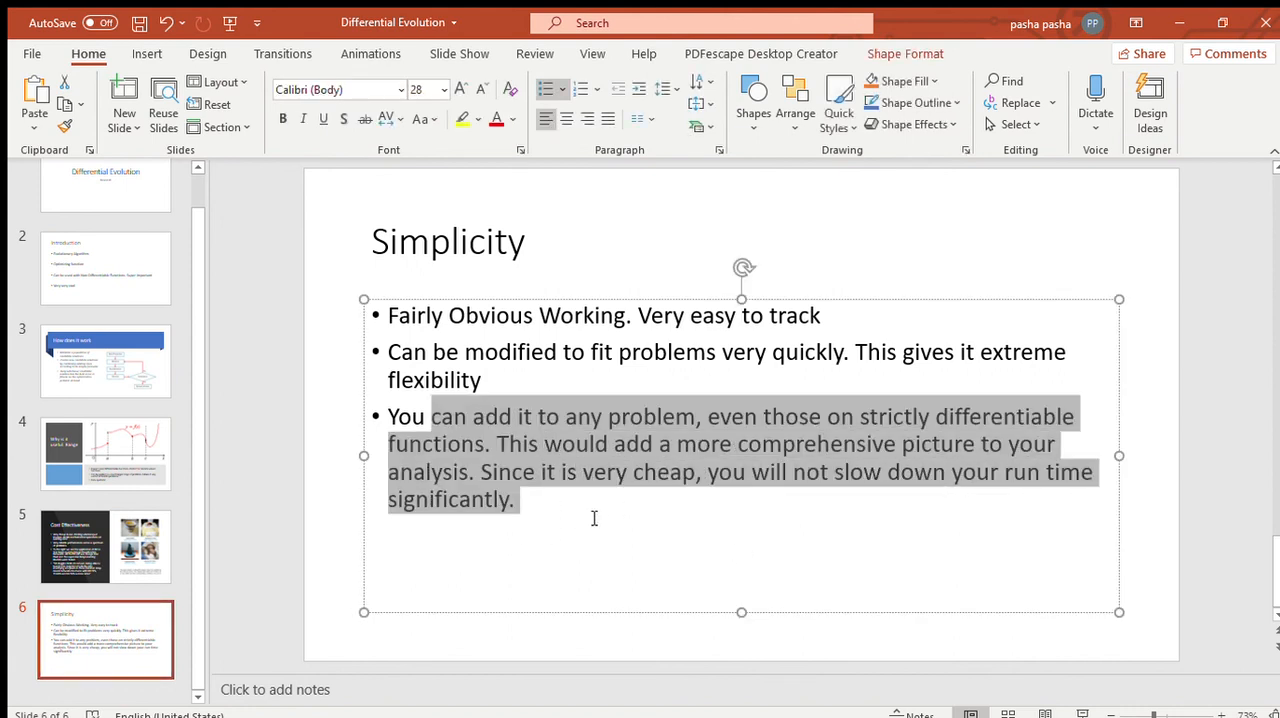
{"action": "key", "text": "enter"}
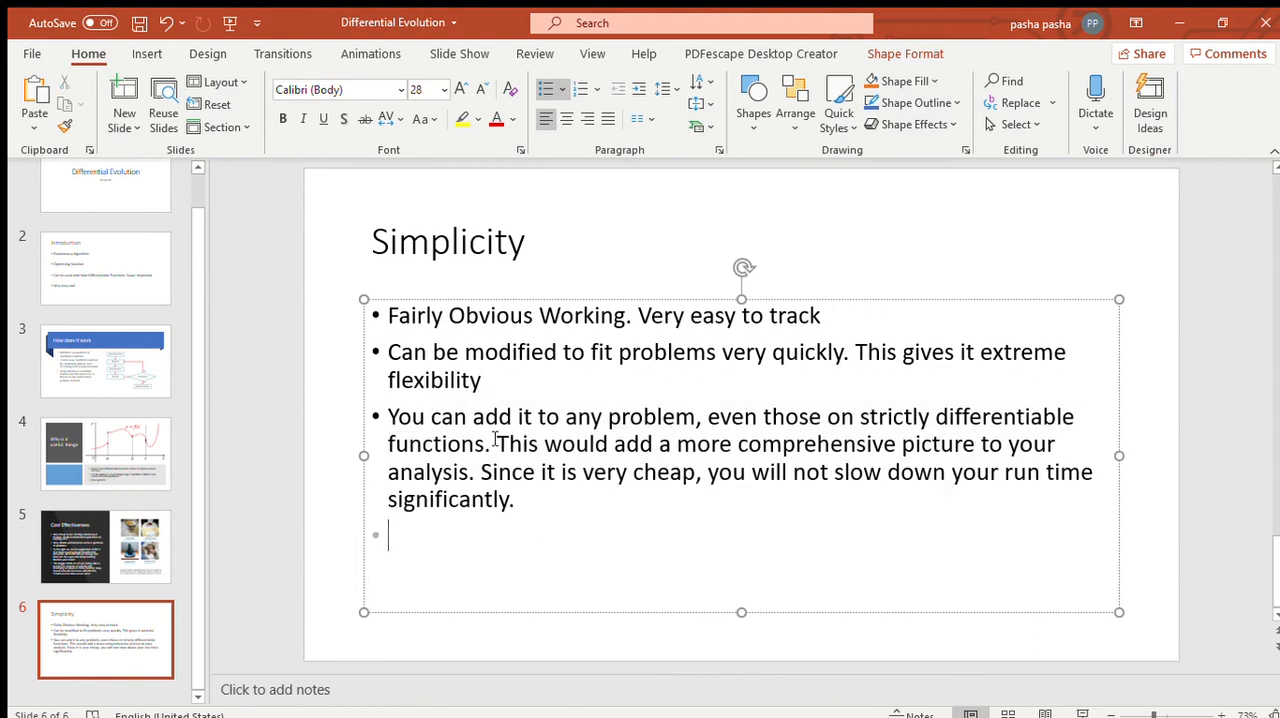